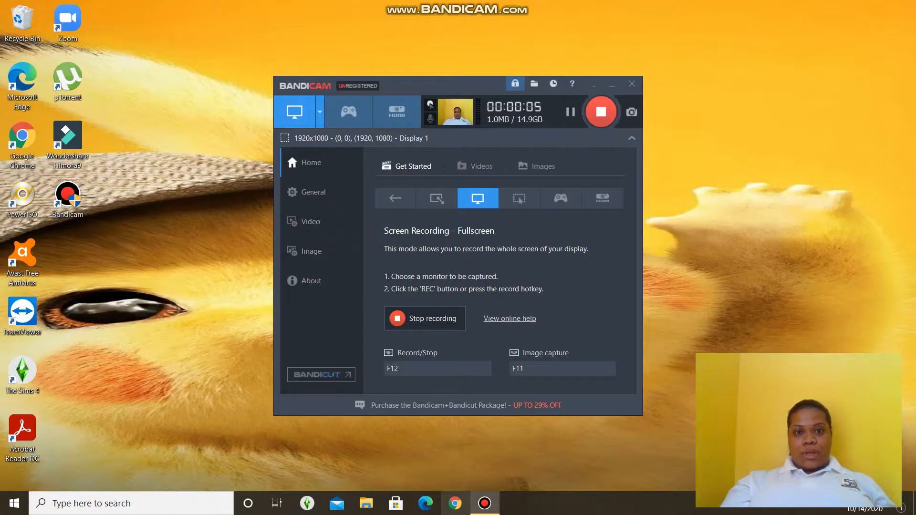
pyautogui.moveTo(454, 503)
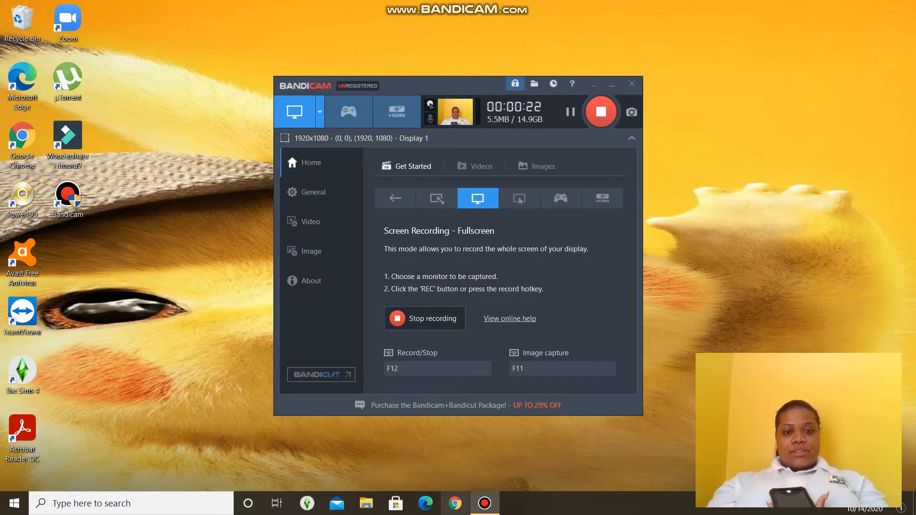
# Bring Chrome to the front while the Bandicam recording keeps running
pyautogui.click(455, 503)
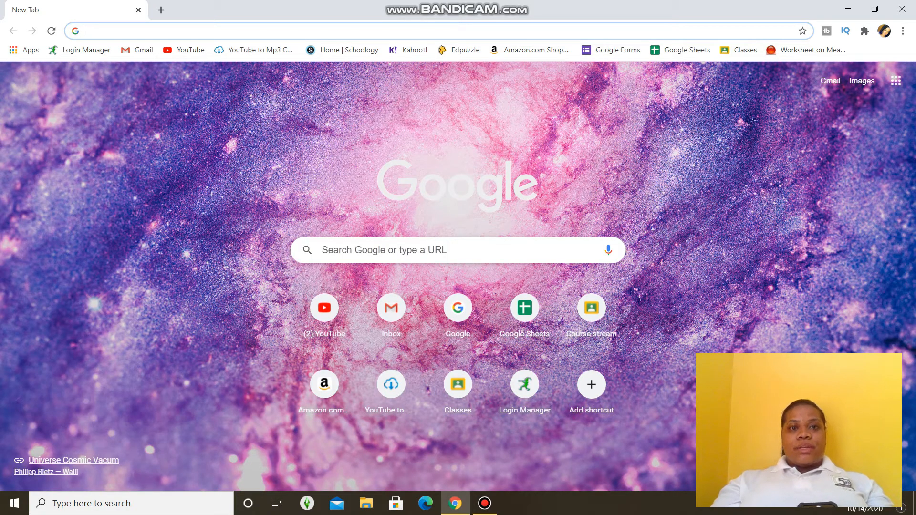
# Enter google.com in Chrome's address bar to head to Google Sheets
pyautogui.write('google.com/spreadsheets/u/3/?tgif=d')
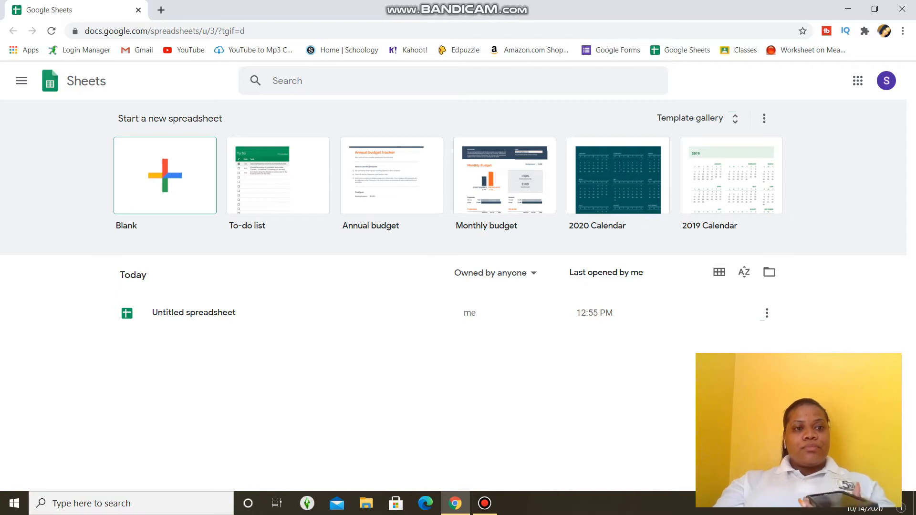
# Create an untitled spreadsheet from the Blank template
pyautogui.click(164, 175)
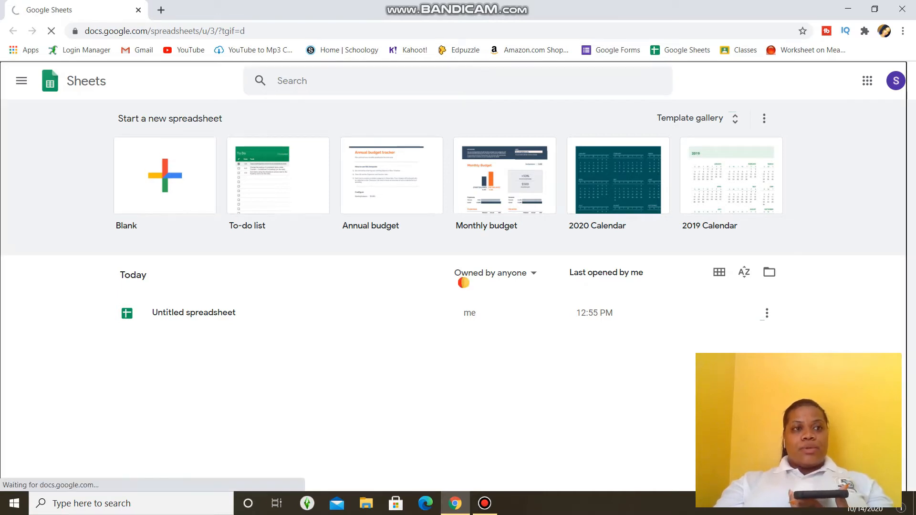
pyautogui.click(164, 176)
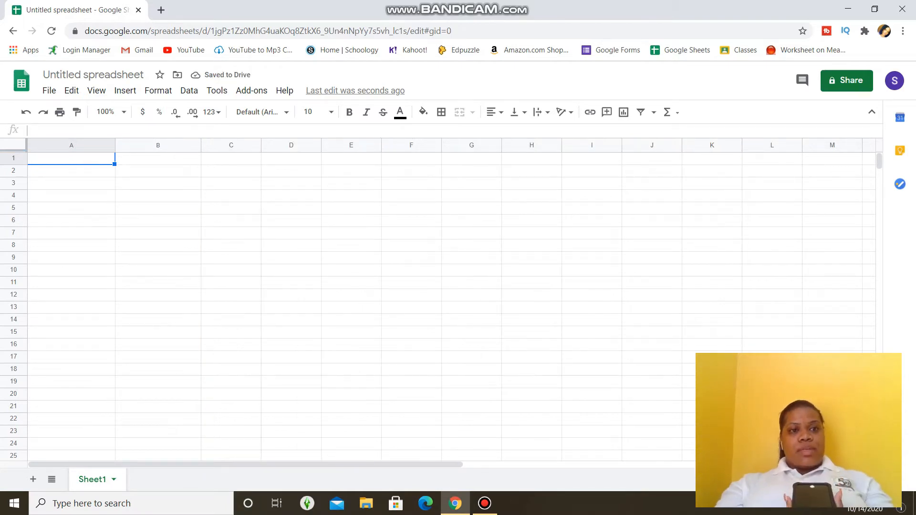
# Merge A1:B1 horizontally and type the NAMES heading
pyautogui.click(158, 157)
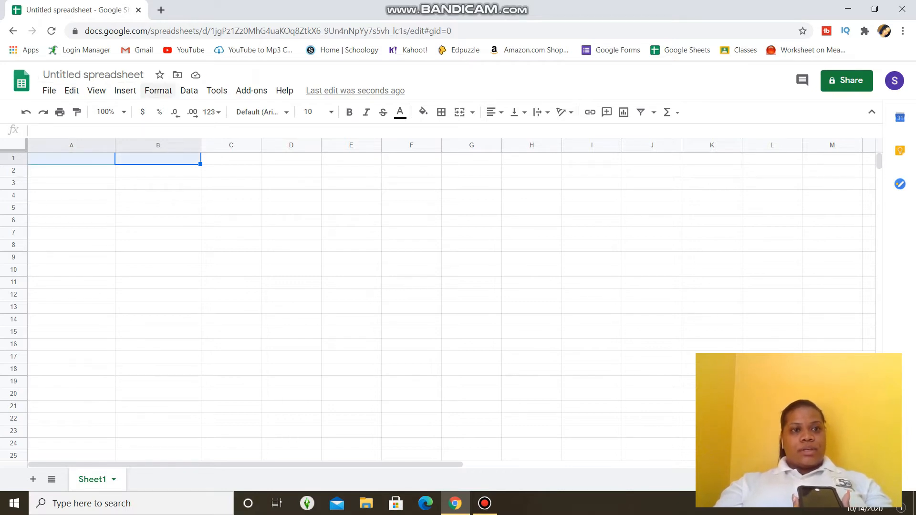
pyautogui.click(158, 91)
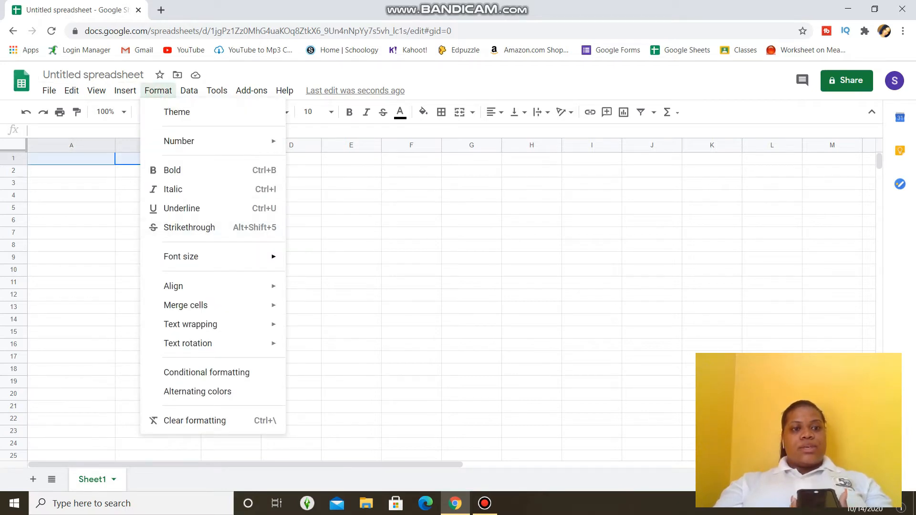
pyautogui.moveTo(185, 304)
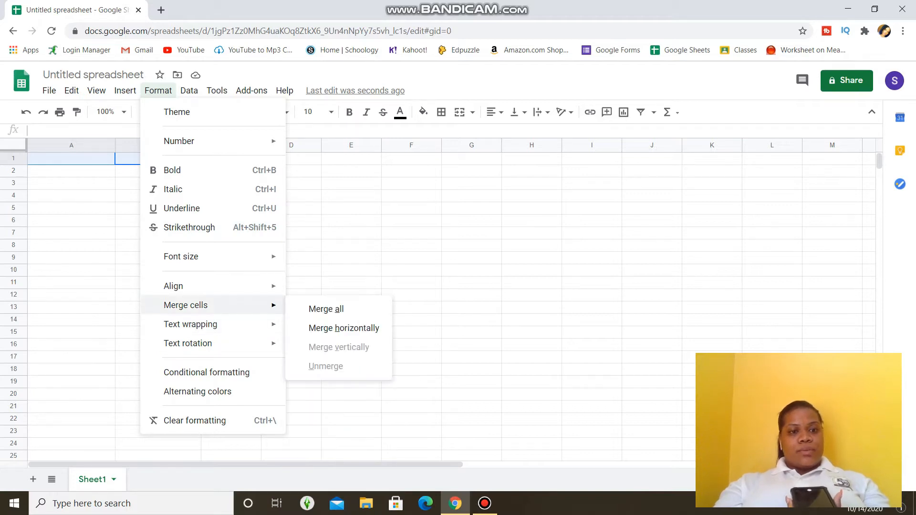
pyautogui.moveTo(344, 328)
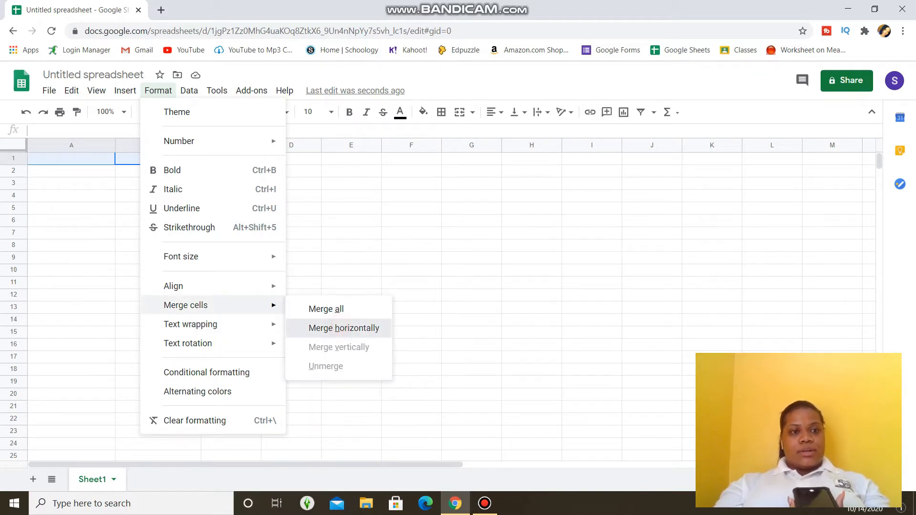
pyautogui.click(344, 328)
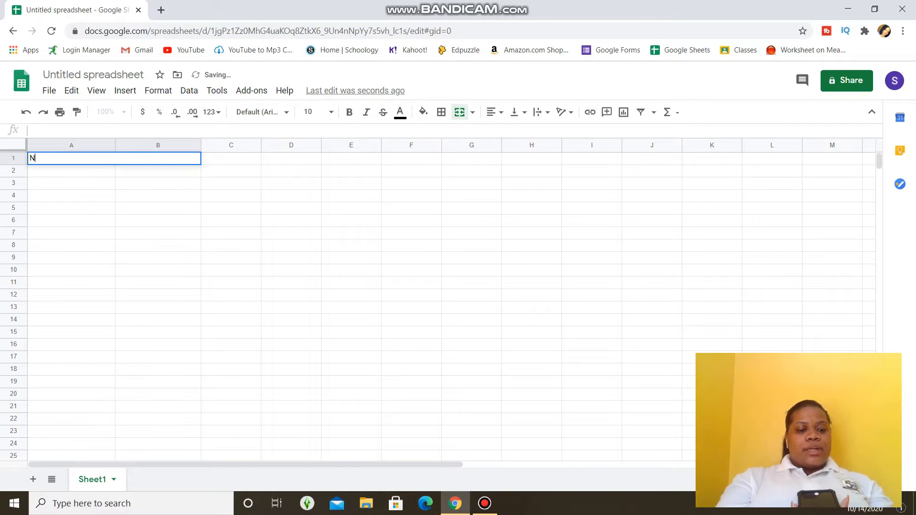
pyautogui.write('AMES')
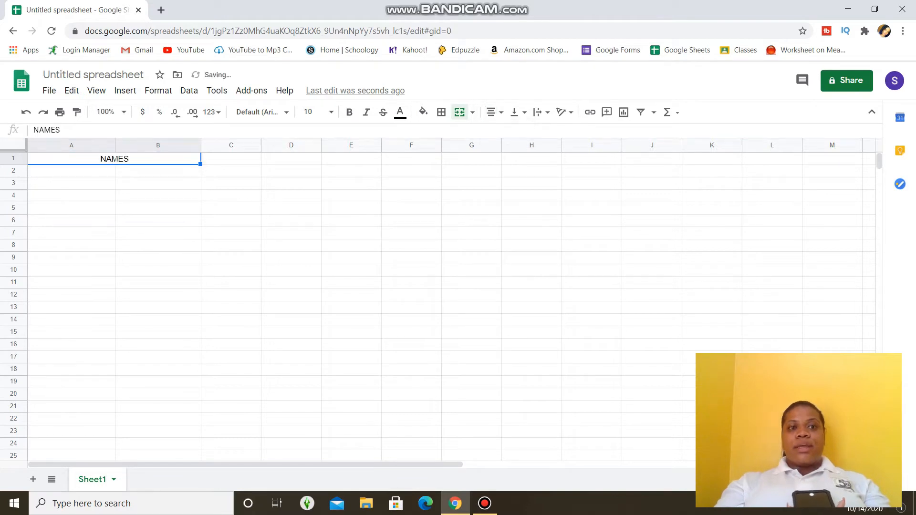
# Label A2 as LAST and B2 as FIRST
pyautogui.click(157, 170)
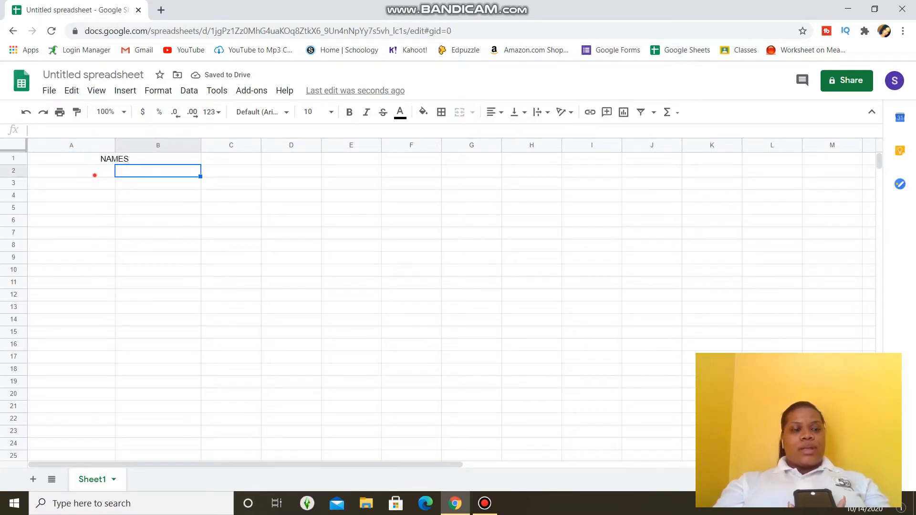
pyautogui.write('LAST')
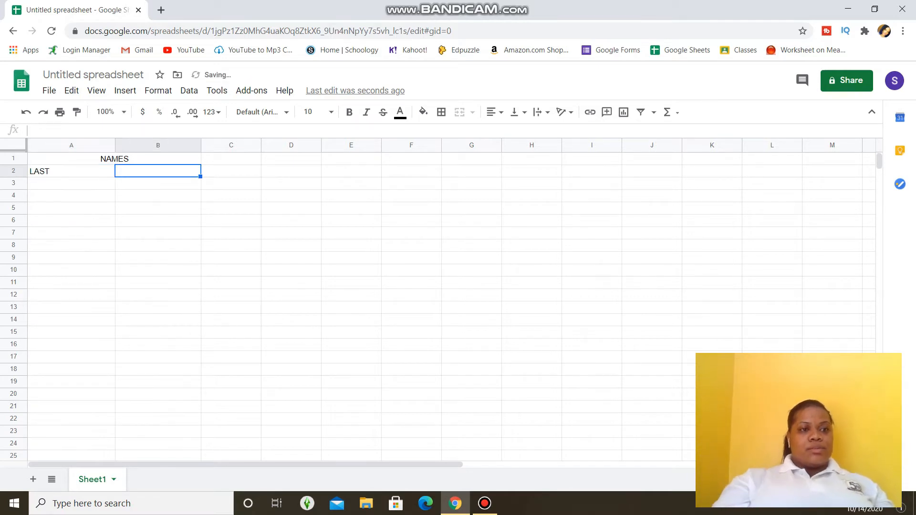
pyautogui.write('F')
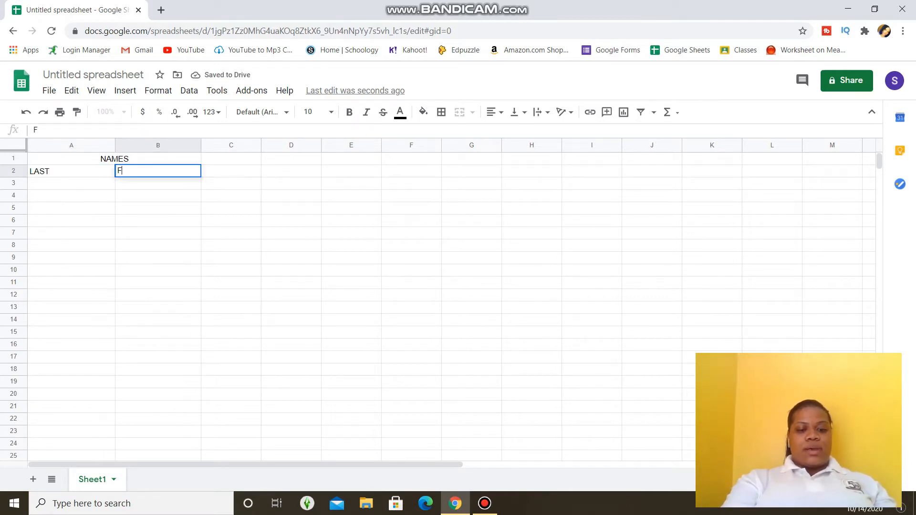
pyautogui.write('IRST')
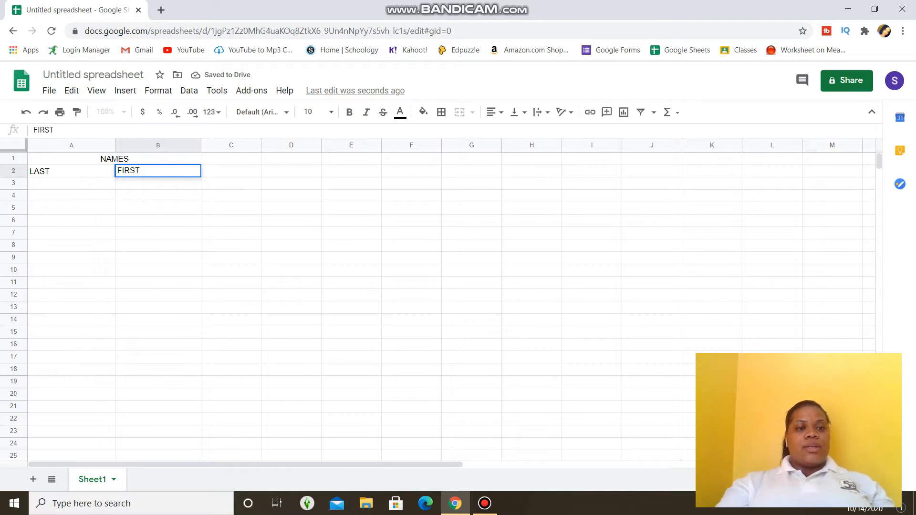
pyautogui.click(231, 170)
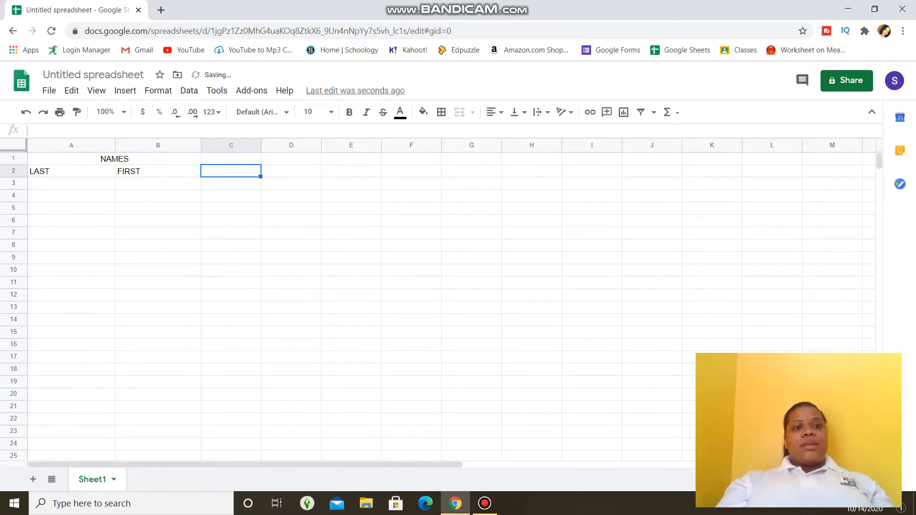
# Merge C1:E1 horizontally into an OCT. heading
pyautogui.click(231, 159)
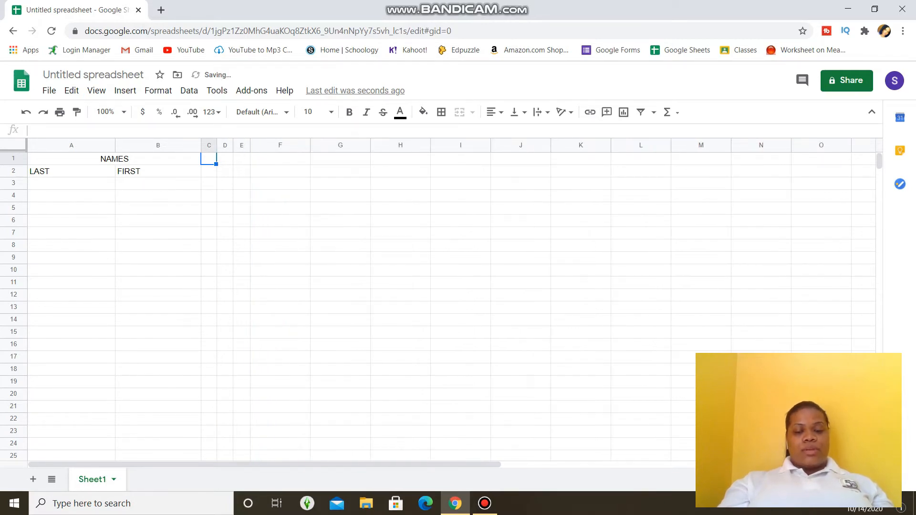
pyautogui.moveTo(208, 158); pyautogui.dragTo(242, 158)
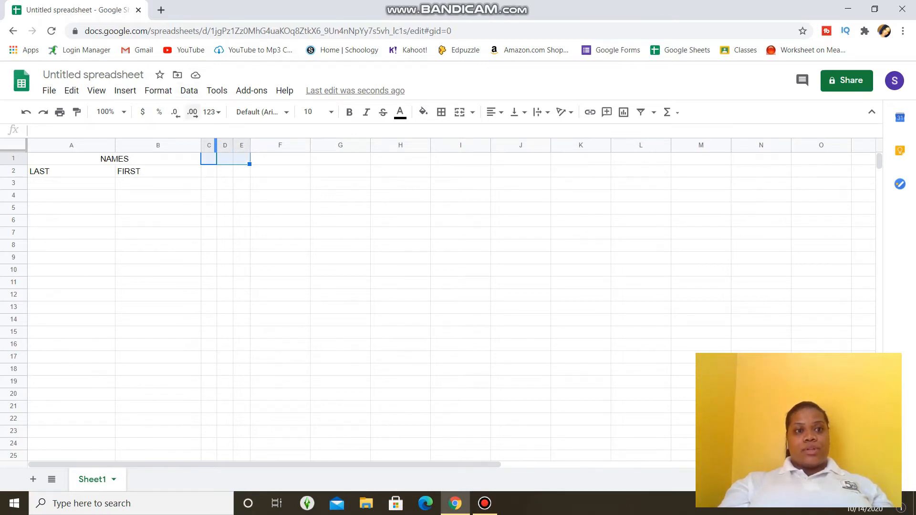
pyautogui.click(158, 91)
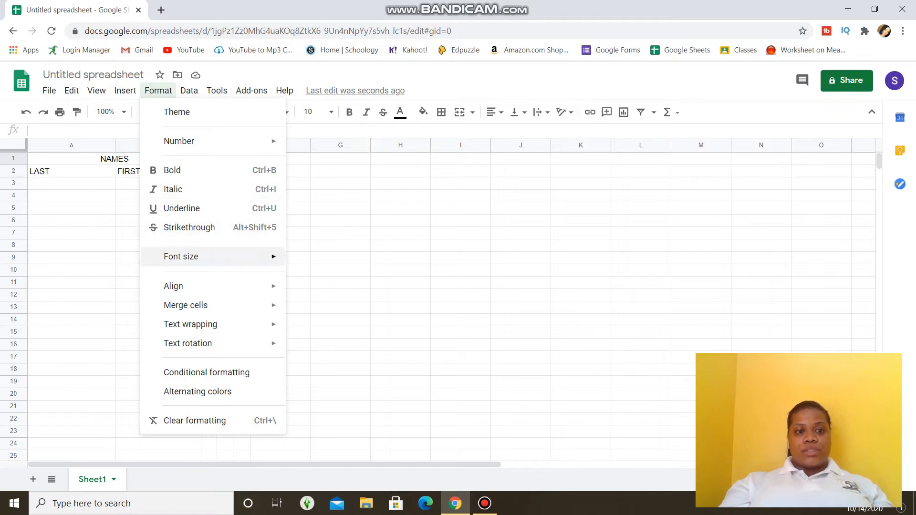
pyautogui.moveTo(185, 305)
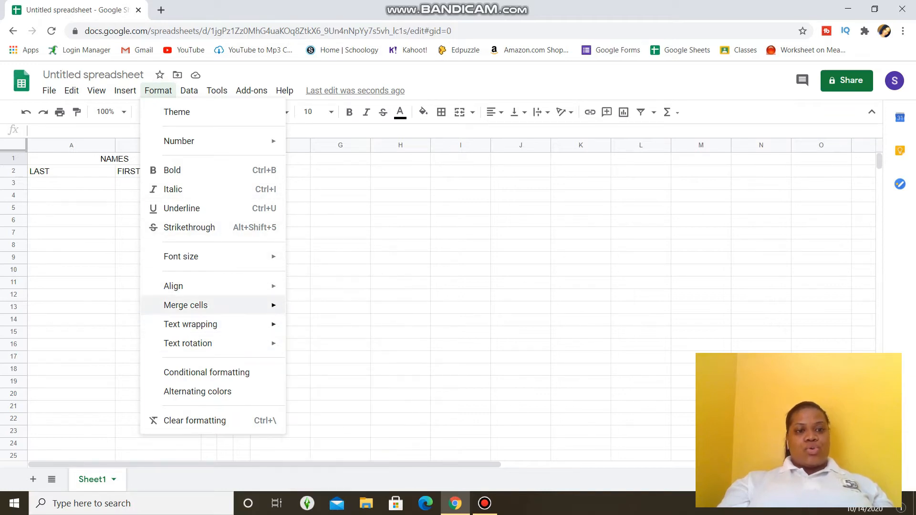
pyautogui.moveTo(185, 305)
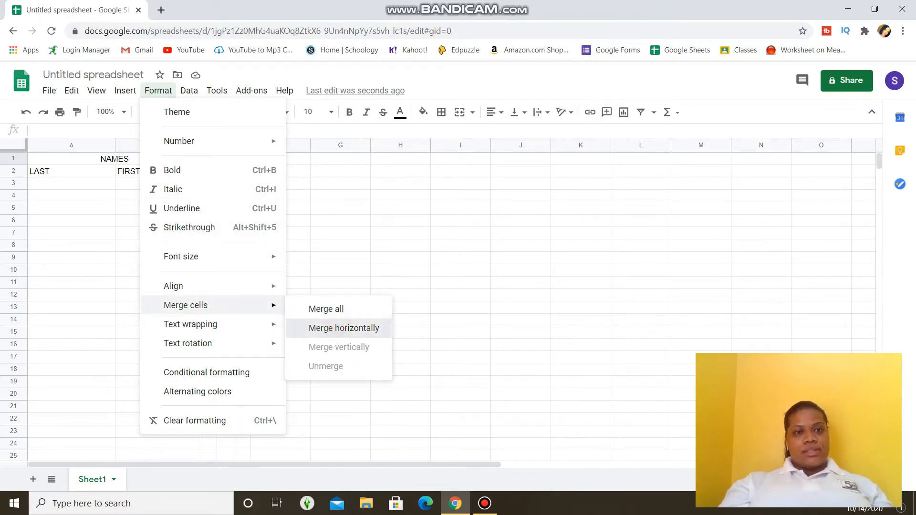
pyautogui.click(343, 328)
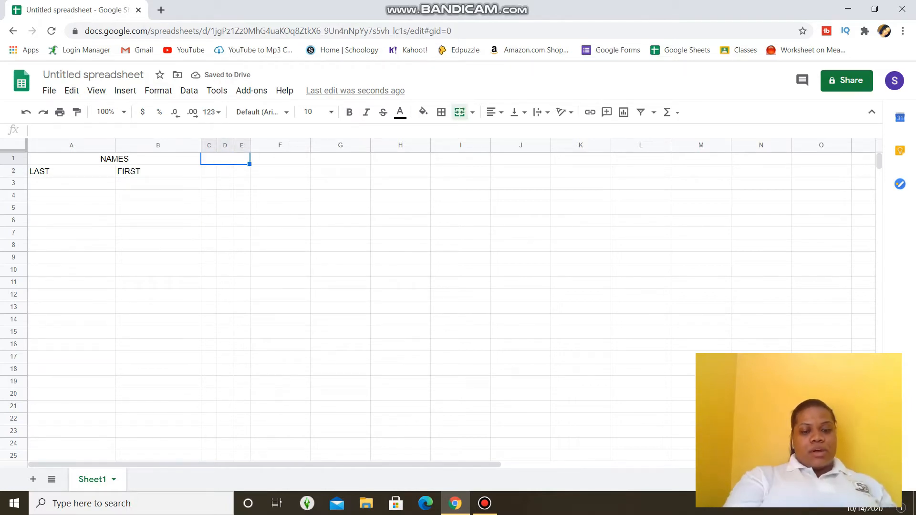
pyautogui.write('OCT.')
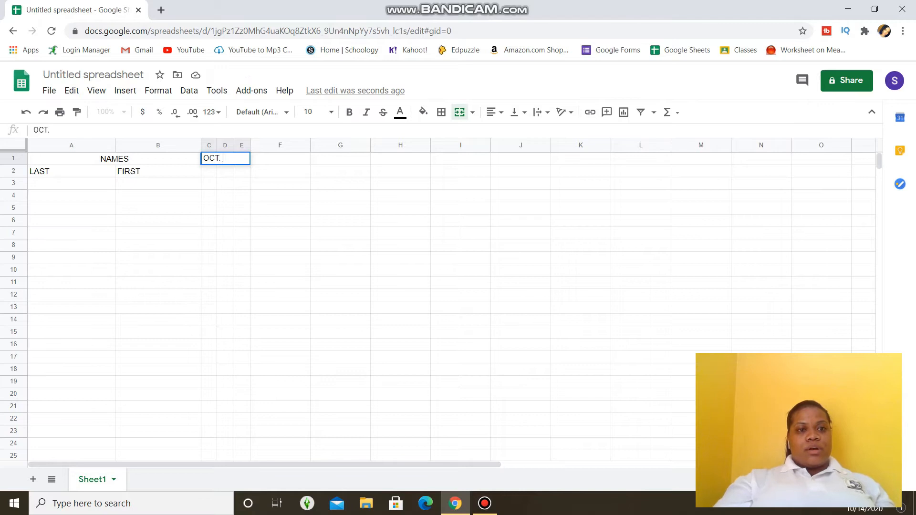
pyautogui.click(493, 112)
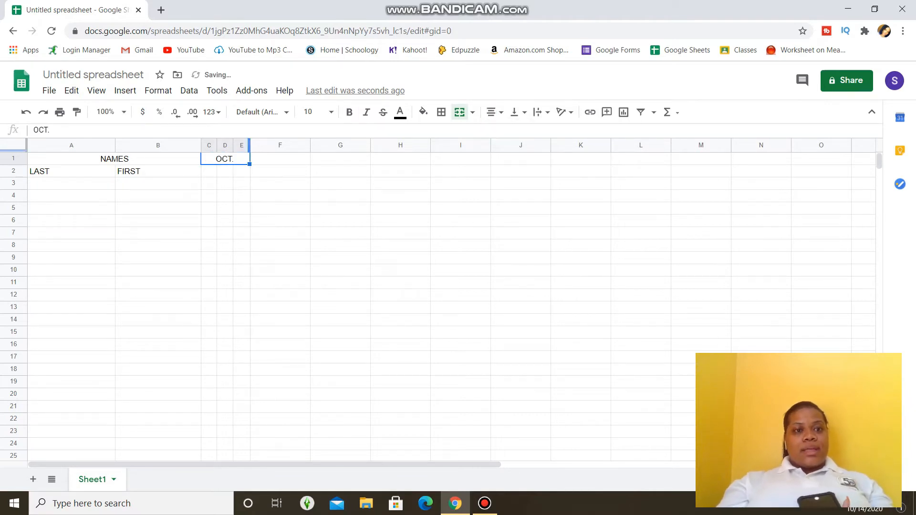
# Enter the October dates 7, 8 and 9 in C2:E2
pyautogui.click(208, 171)
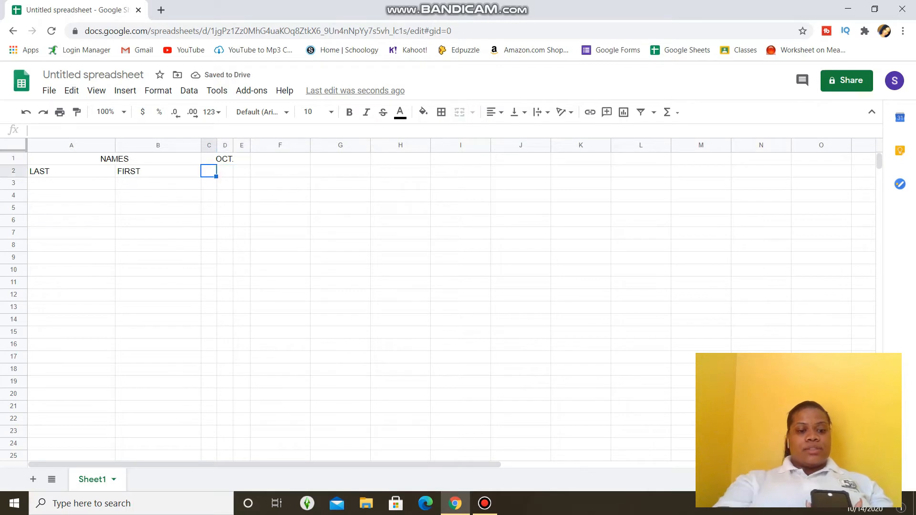
pyautogui.write('7')
pyautogui.click(225, 171)
pyautogui.write('8')
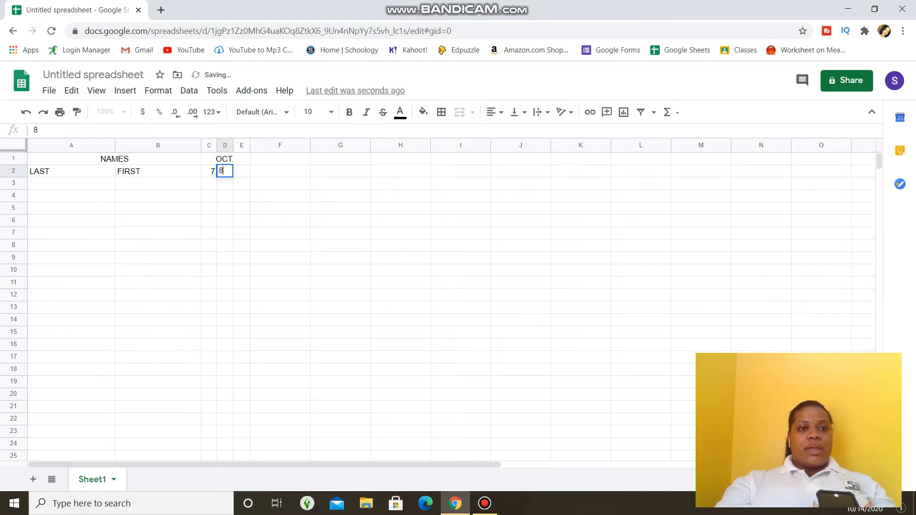
pyautogui.write('9')
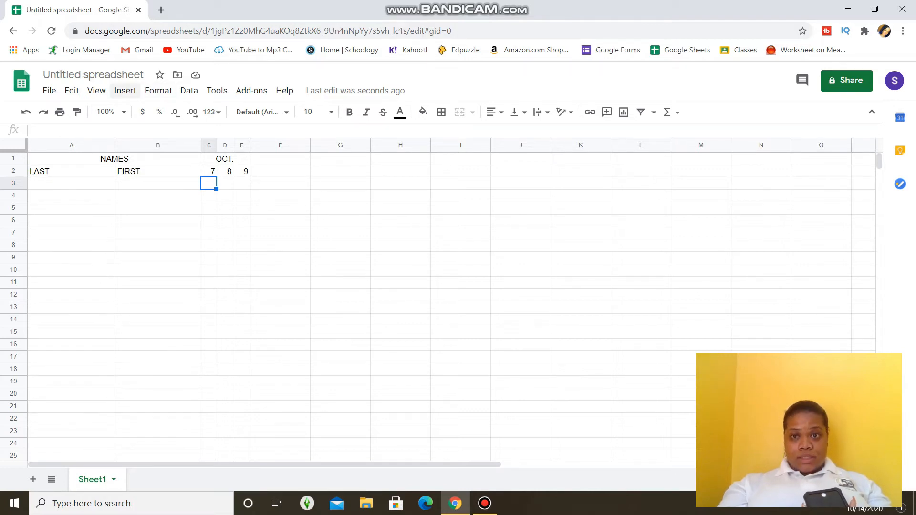
# Insert a checkbox in C3 and fill it across to E3 and down to row 5
pyautogui.click(125, 90)
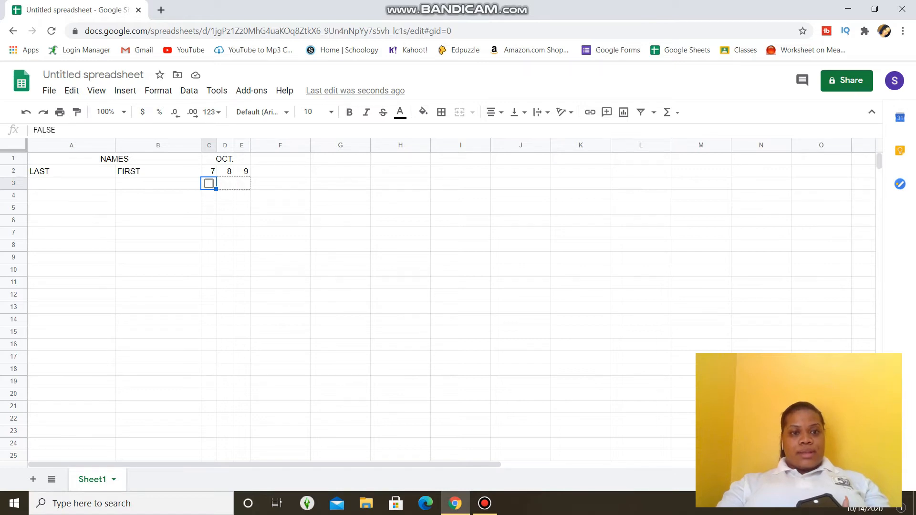
pyautogui.moveTo(209, 182); pyautogui.dragTo(241, 183)
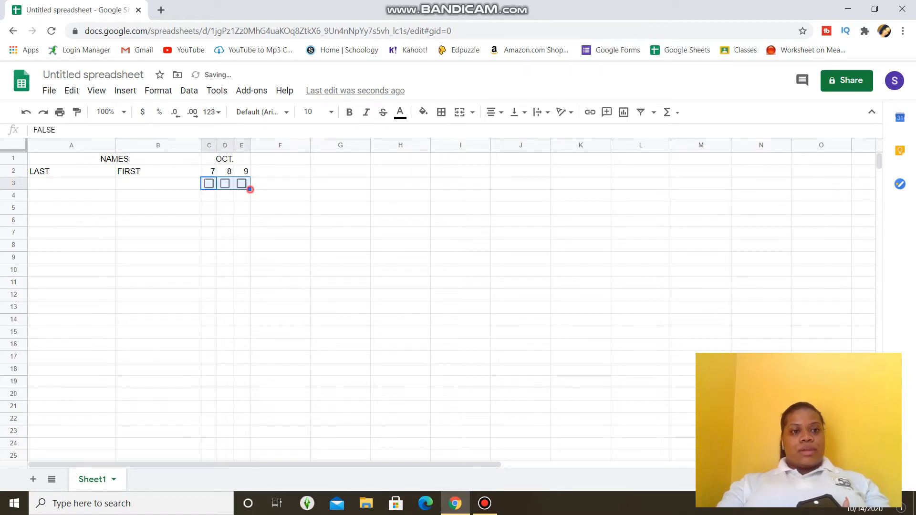
pyautogui.moveTo(241, 182); pyautogui.dragTo(241, 208)
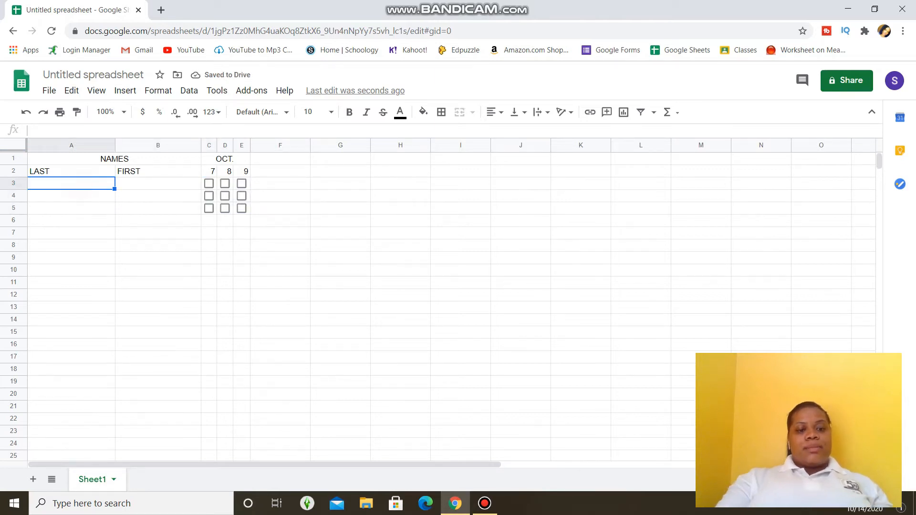
# Enter names BROWN, GRANT KILA and YELL ULA, and bold the LAST/FIRST headings
pyautogui.write('BROWN')
pyautogui.click(158, 195)
pyautogui.write('K')
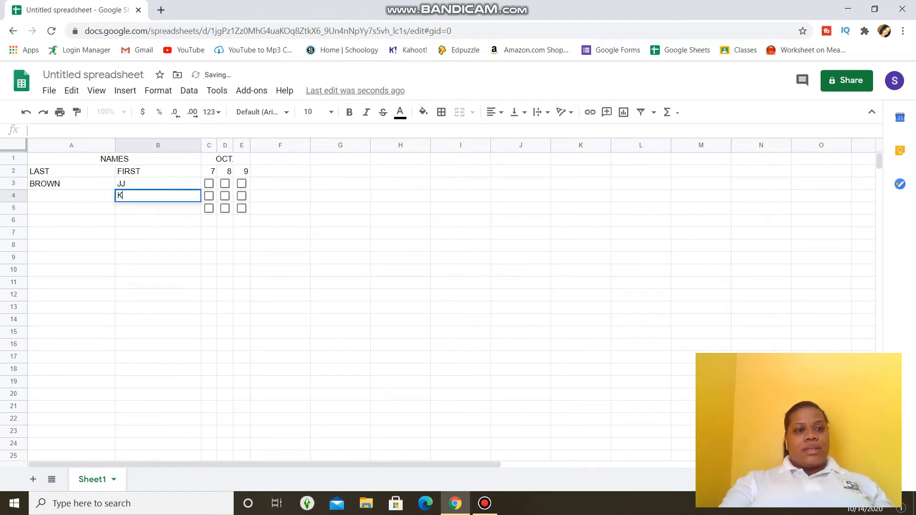
pyautogui.write('ILA')
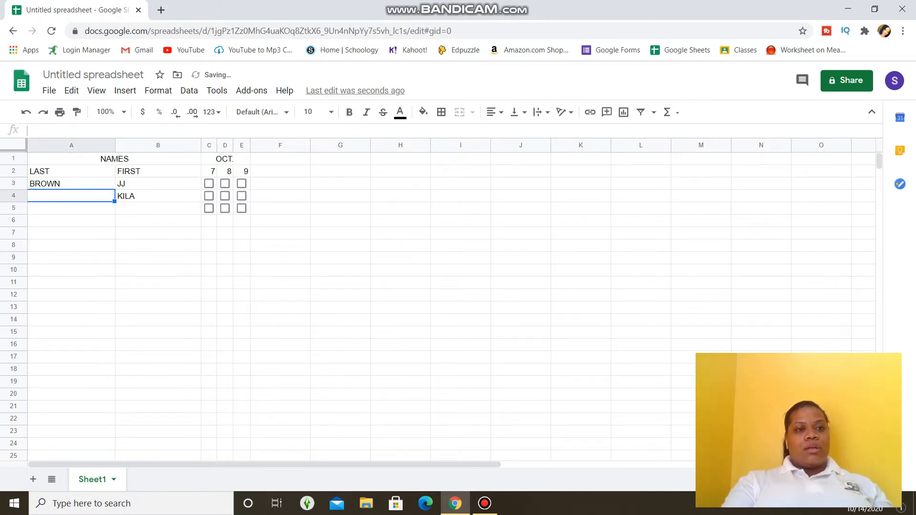
pyautogui.write('GRA')
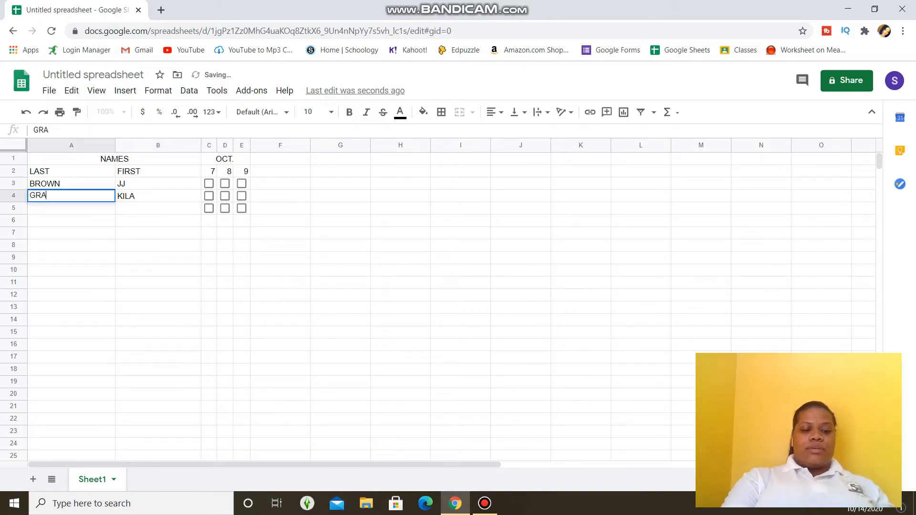
pyautogui.write('NT')
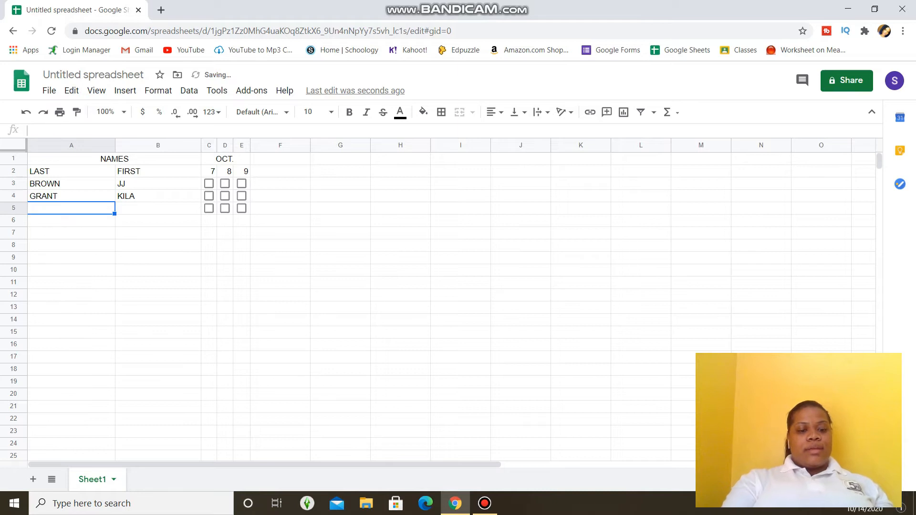
pyautogui.write('YEL')
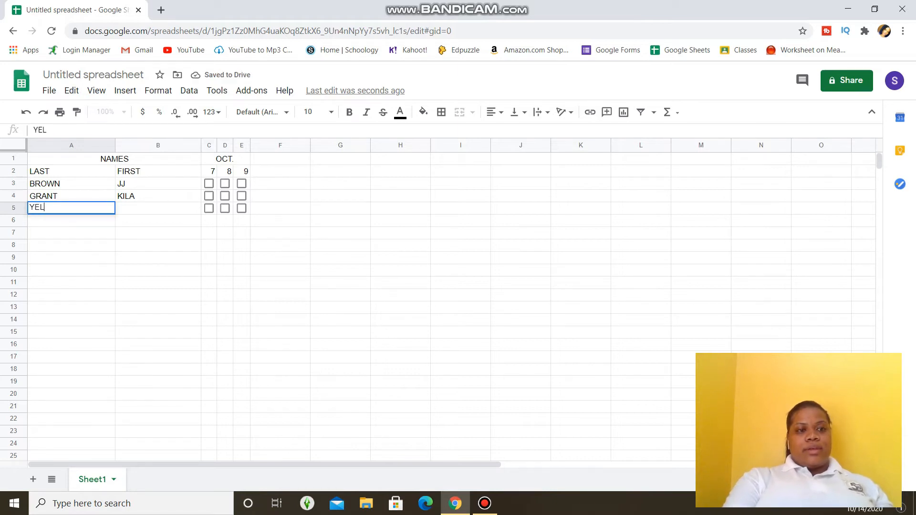
pyautogui.press('Tab')
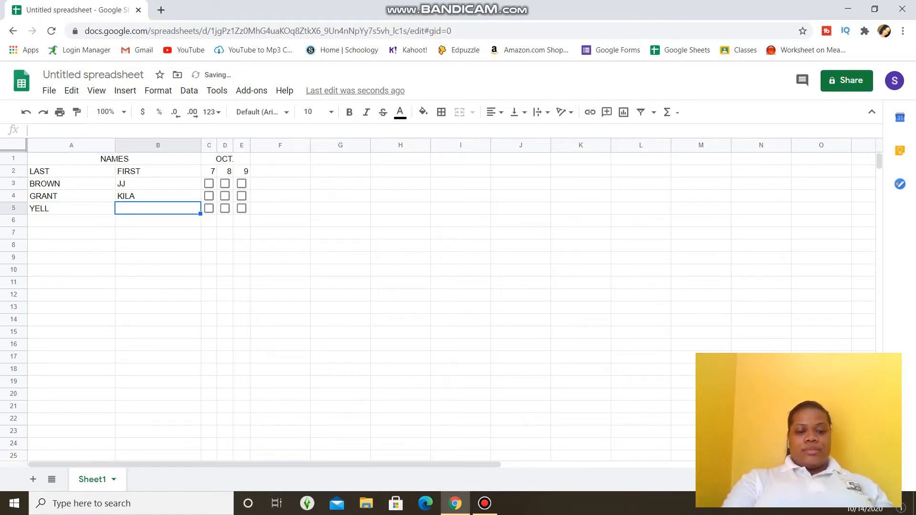
pyautogui.write('ULA')
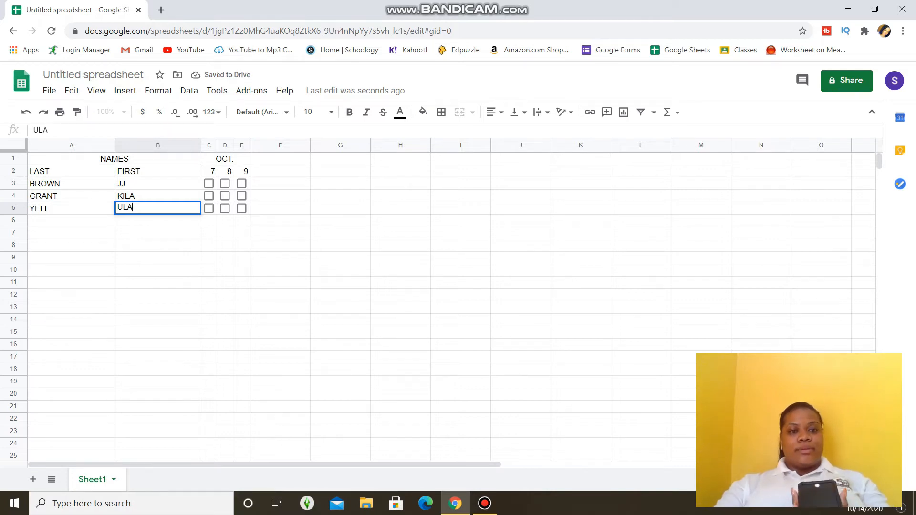
pyautogui.click(224, 233)
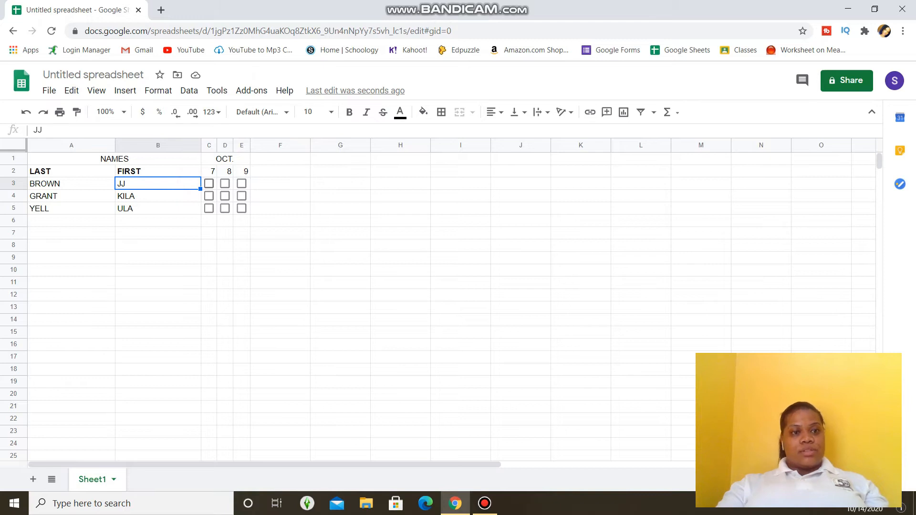
# Tick the October 7 checkboxes for BROWN and YELL
pyautogui.click(209, 183)
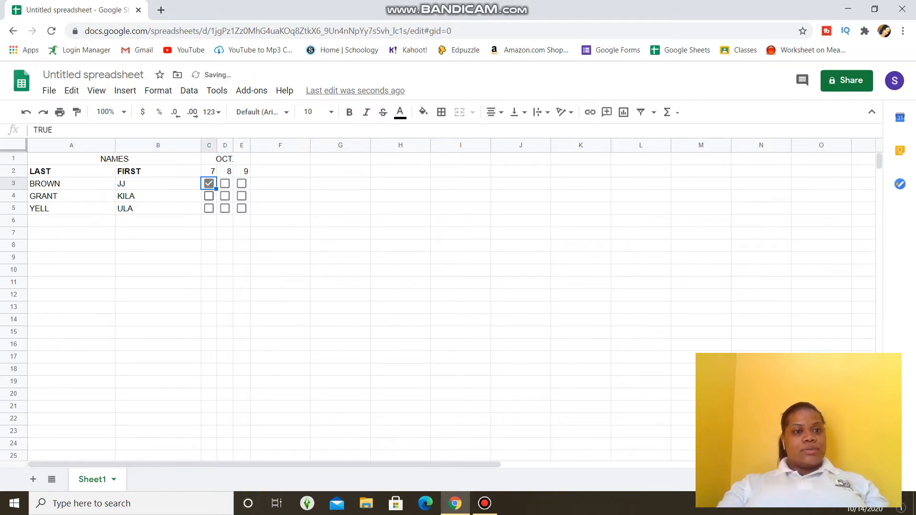
pyautogui.click(208, 209)
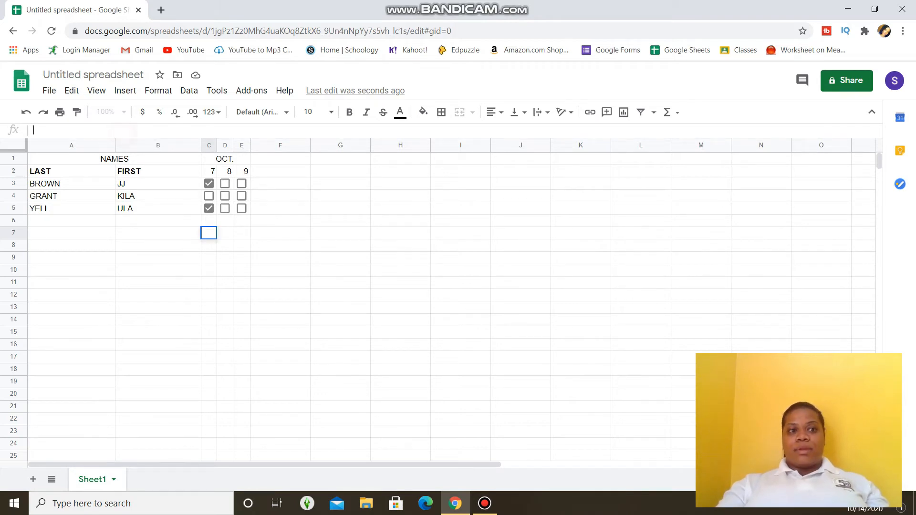
# Enter =COUNTIF(C3:C5, true) in C7, returning 2
pyautogui.write('=')
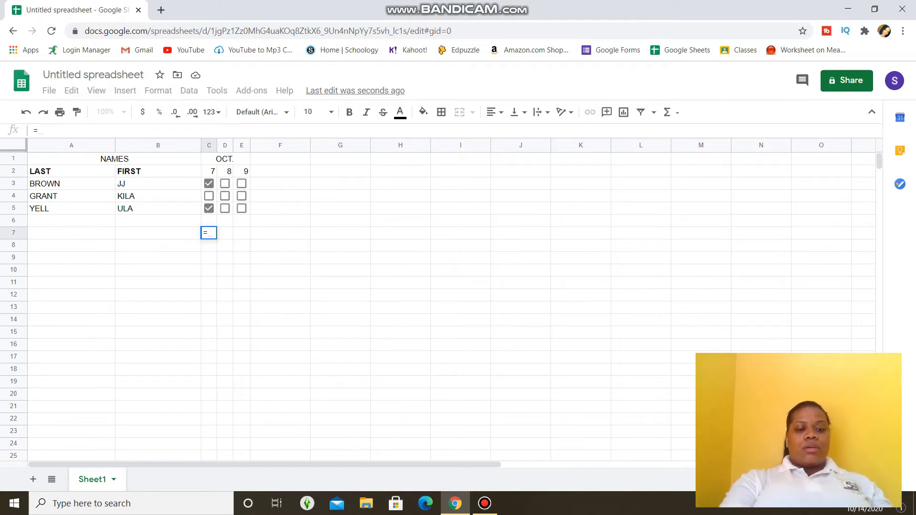
pyautogui.write('count')
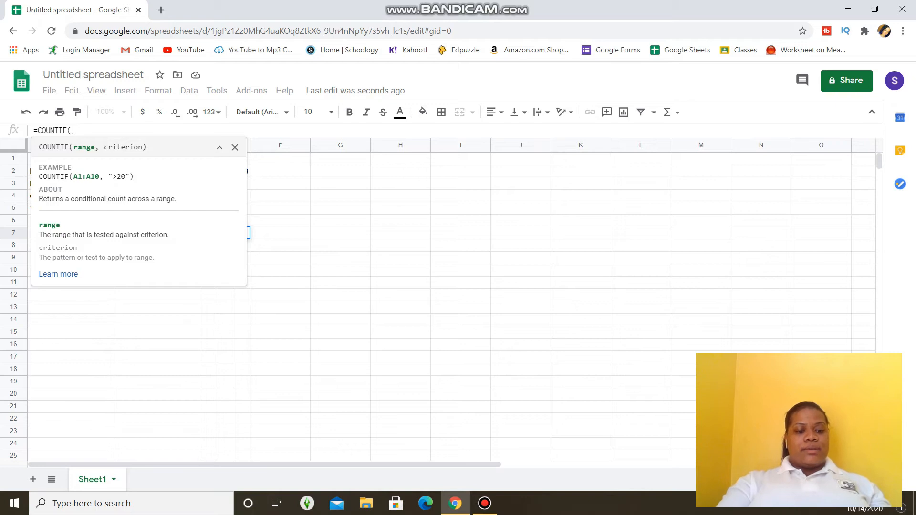
pyautogui.write('c')
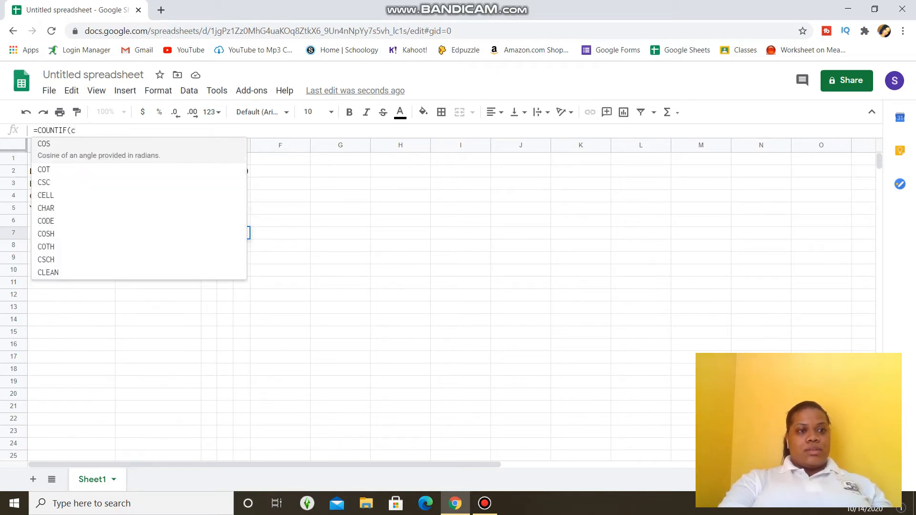
pyautogui.press('Backspace')
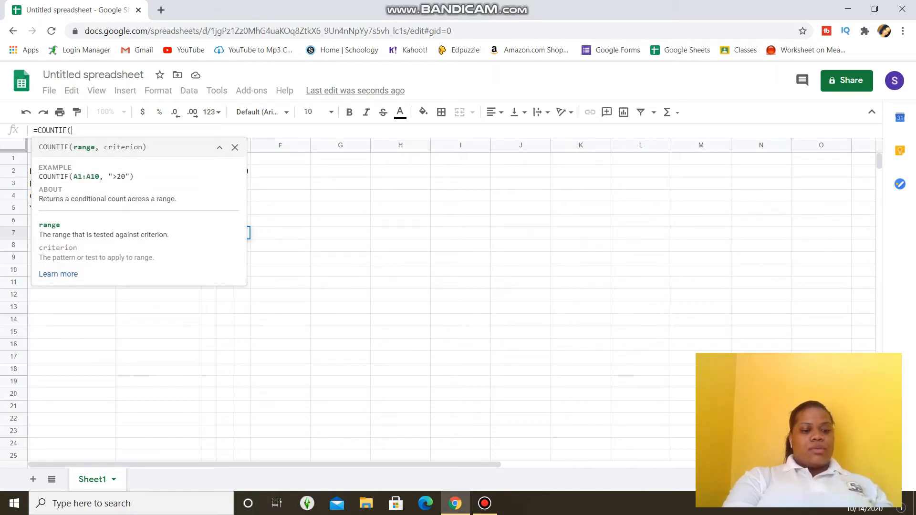
pyautogui.click(279, 232)
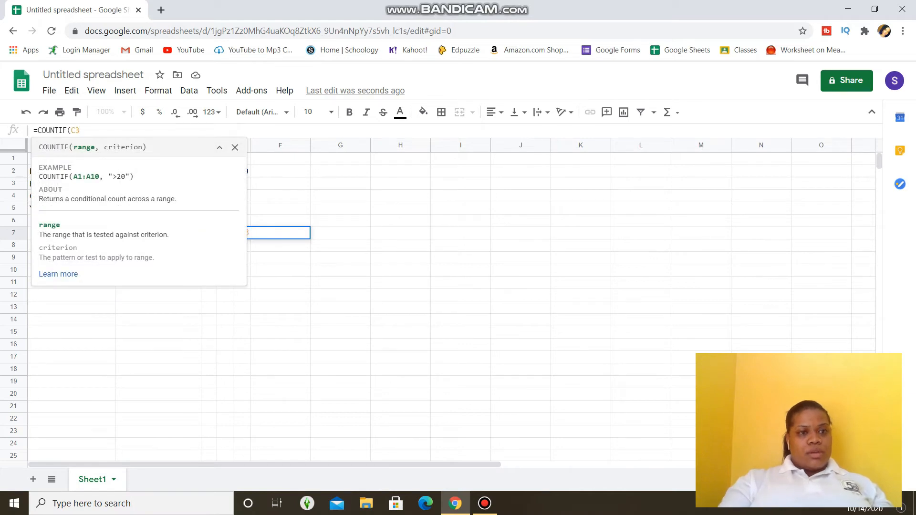
pyautogui.write(':')
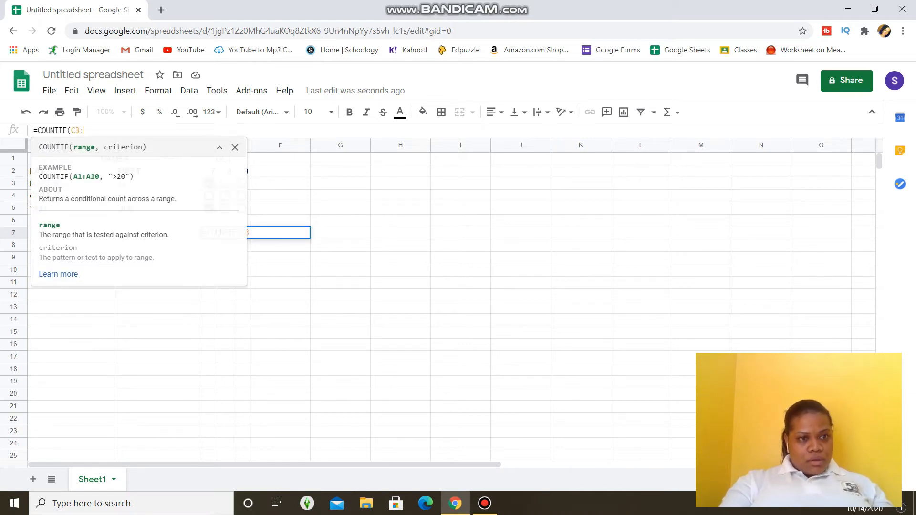
pyautogui.click(234, 147)
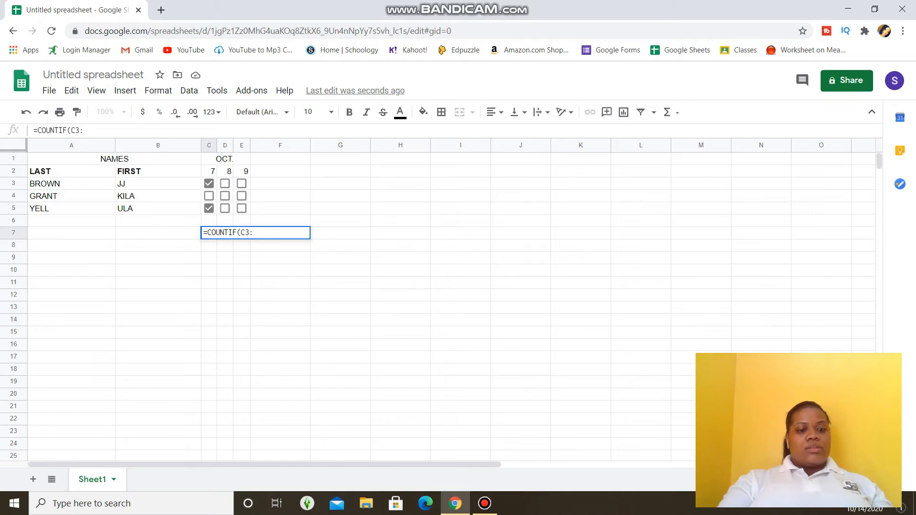
pyautogui.write('C')
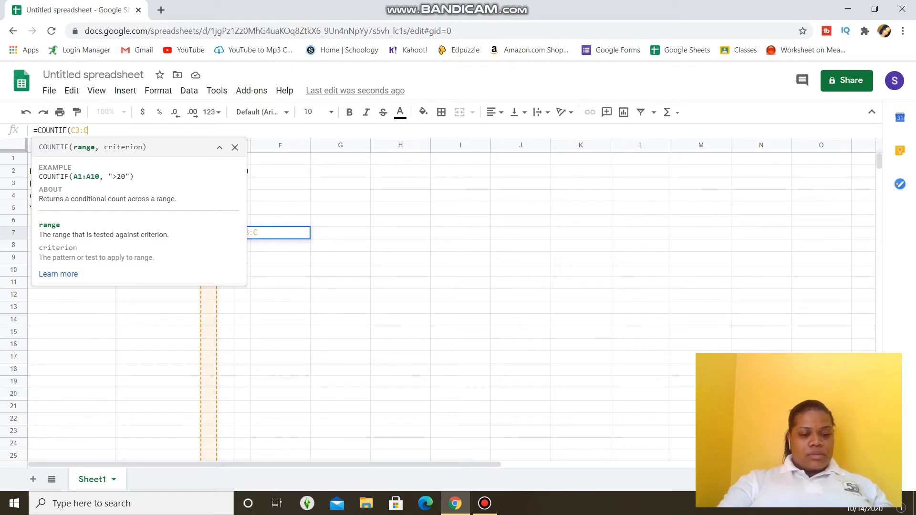
pyautogui.write('5')
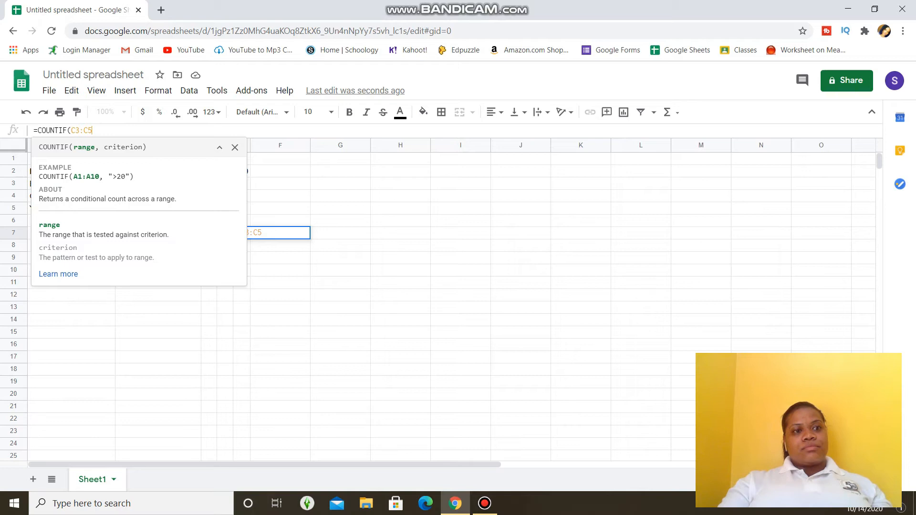
pyautogui.write(',')
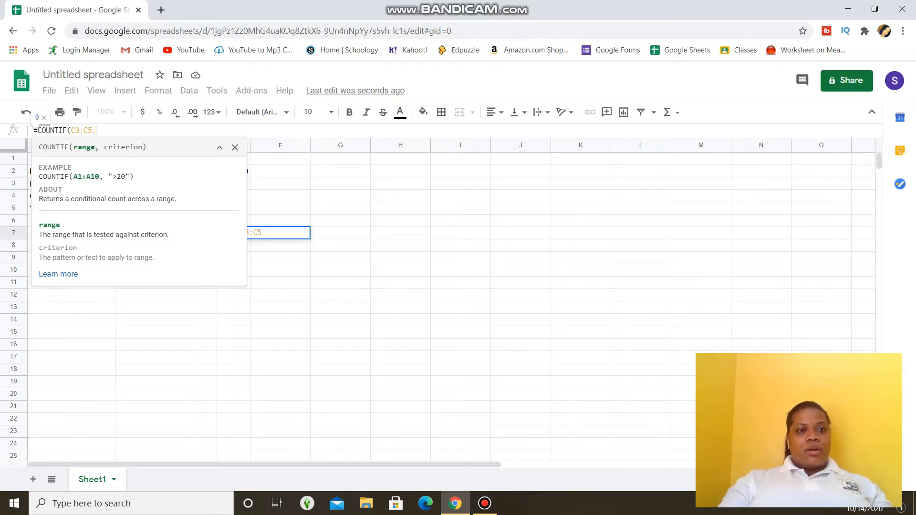
pyautogui.write(',')
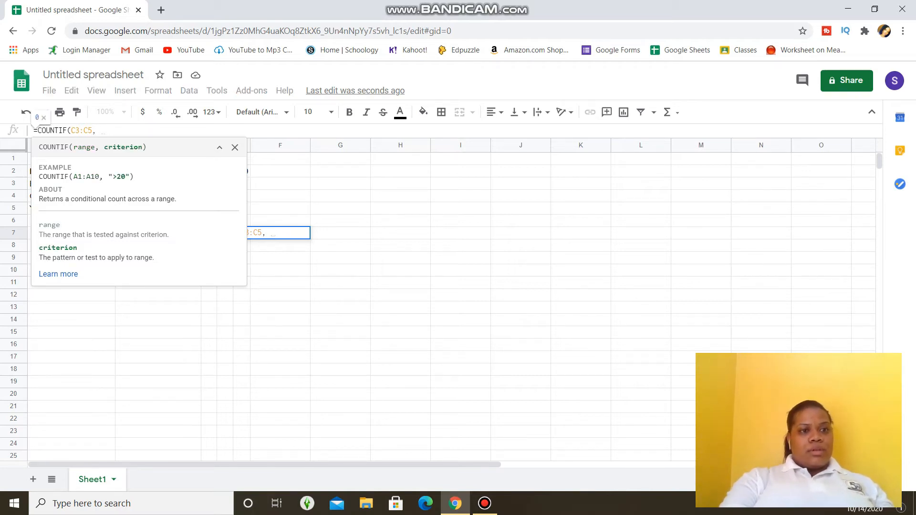
pyautogui.write('true')
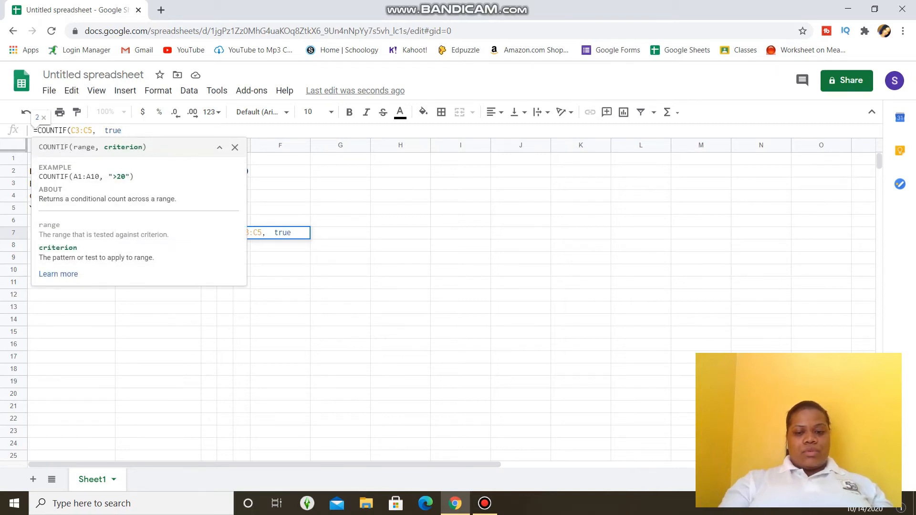
pyautogui.write(')')
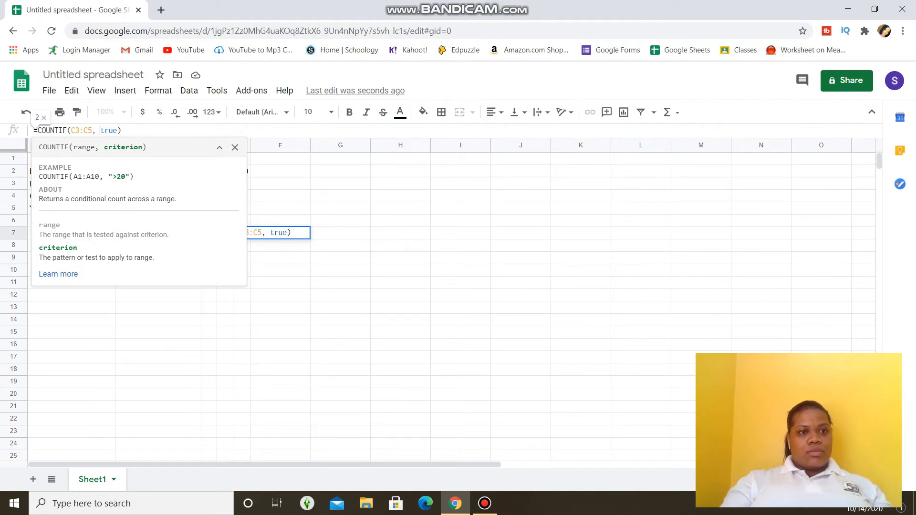
pyautogui.press('Enter')
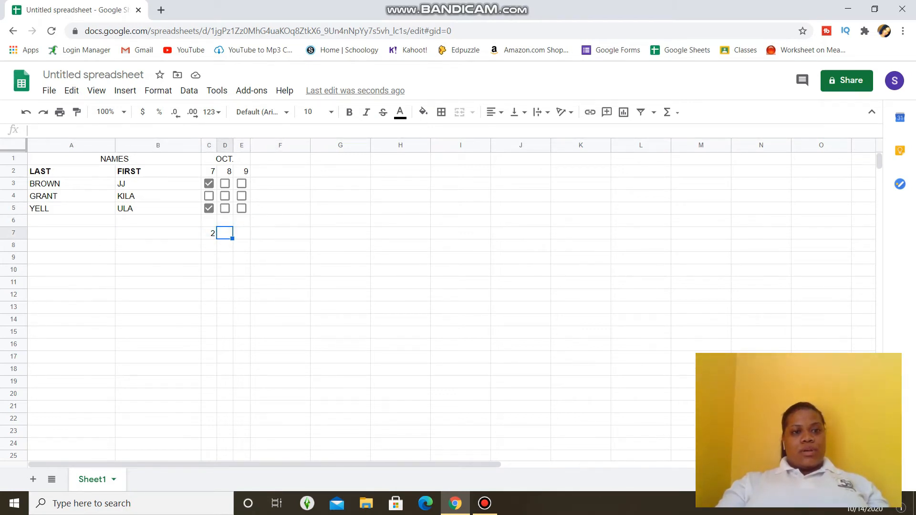
# Copy the C7 count formula across to D7 and E7, removing the extra copy
pyautogui.click(209, 233)
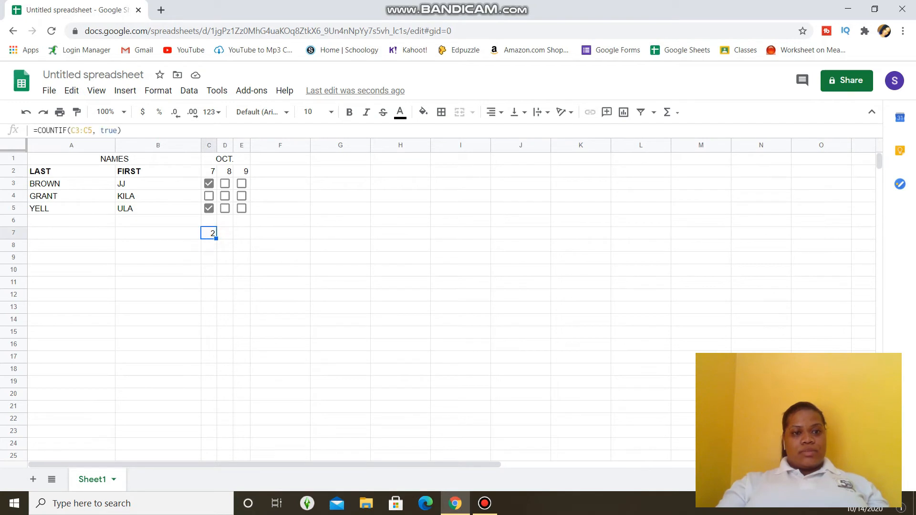
pyautogui.moveTo(214, 237); pyautogui.dragTo(308, 233)
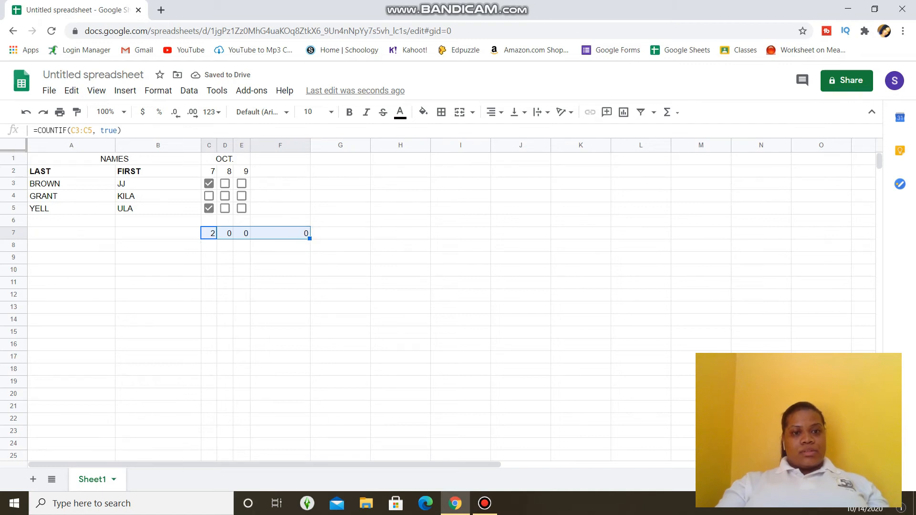
pyautogui.click(279, 232)
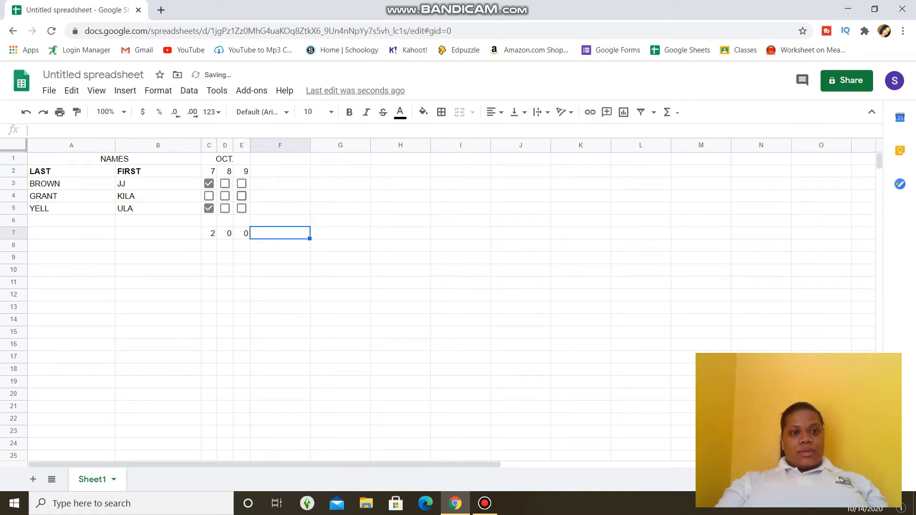
# Tick more boxes on the 8th and 9th so totals read 2, 3 and 1
pyautogui.click(241, 195)
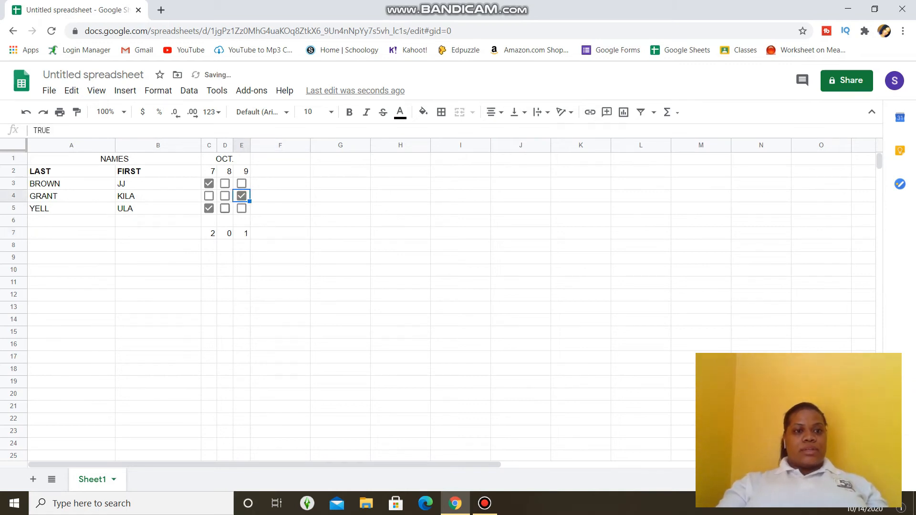
pyautogui.click(224, 195)
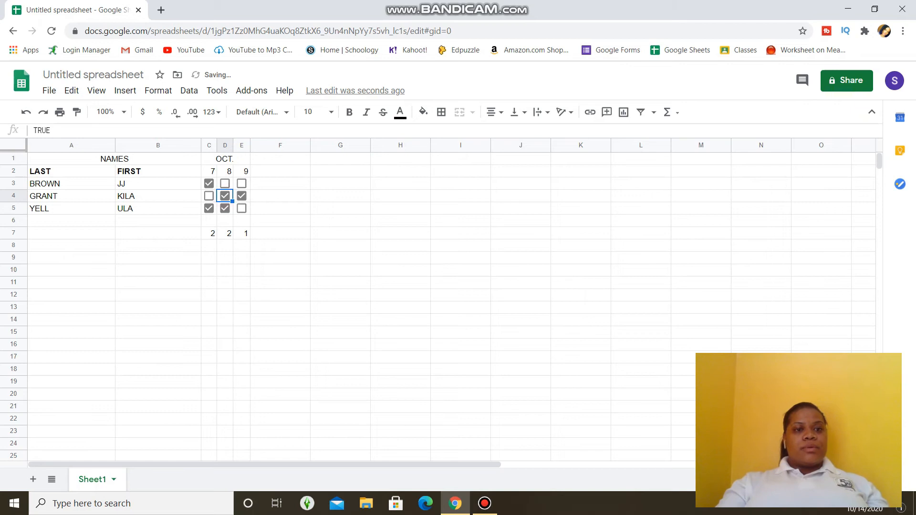
pyautogui.click(224, 183)
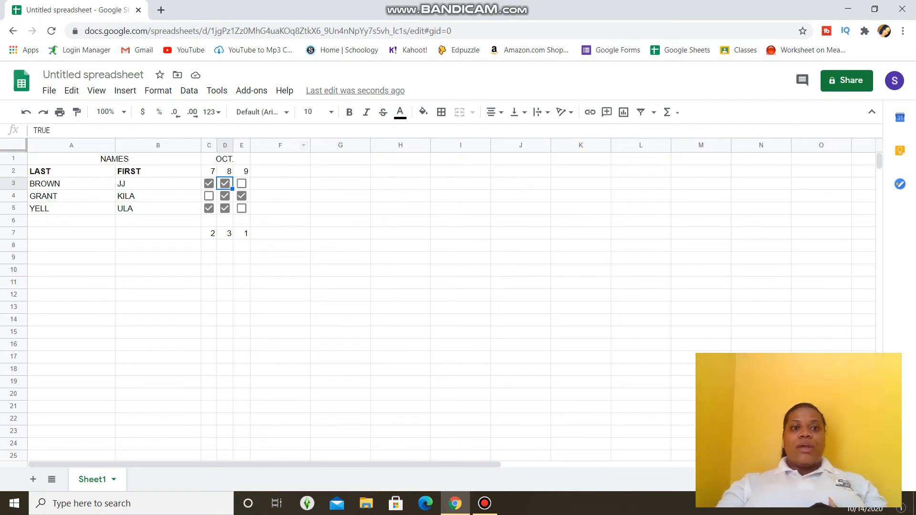
pyautogui.click(279, 159)
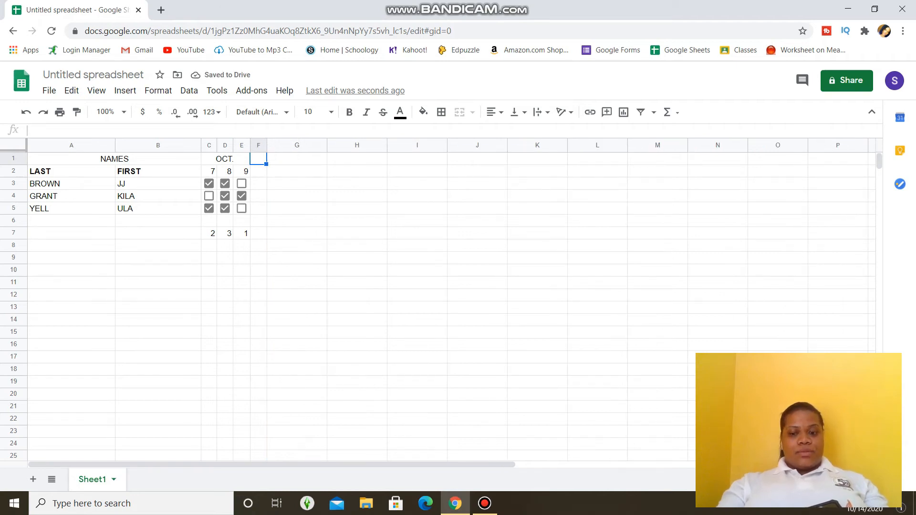
# Merge F1:F2 vertically, label it 'Test 1', and rotate the label up
pyautogui.click(258, 171)
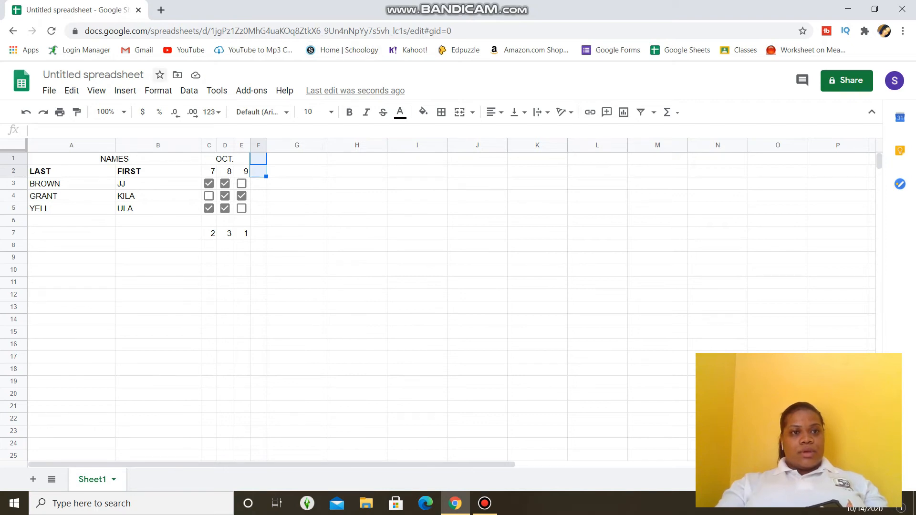
pyautogui.click(158, 91)
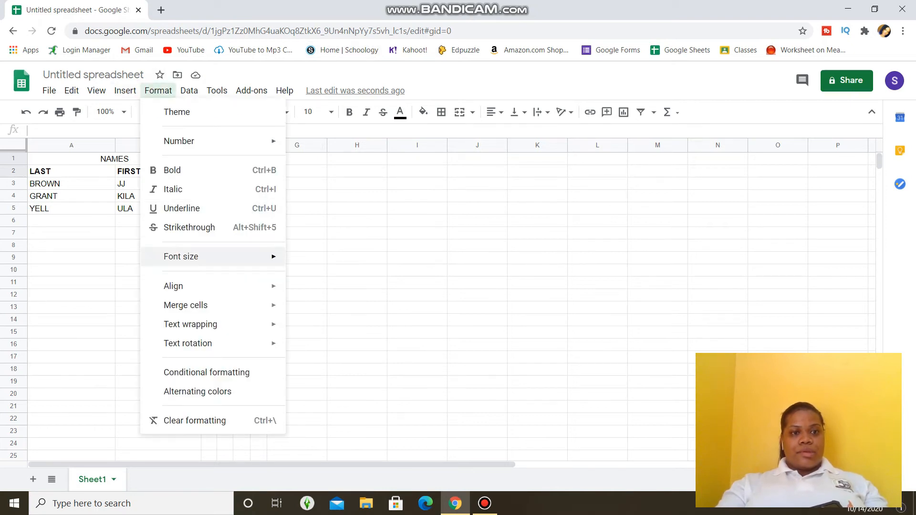
pyautogui.moveTo(185, 305)
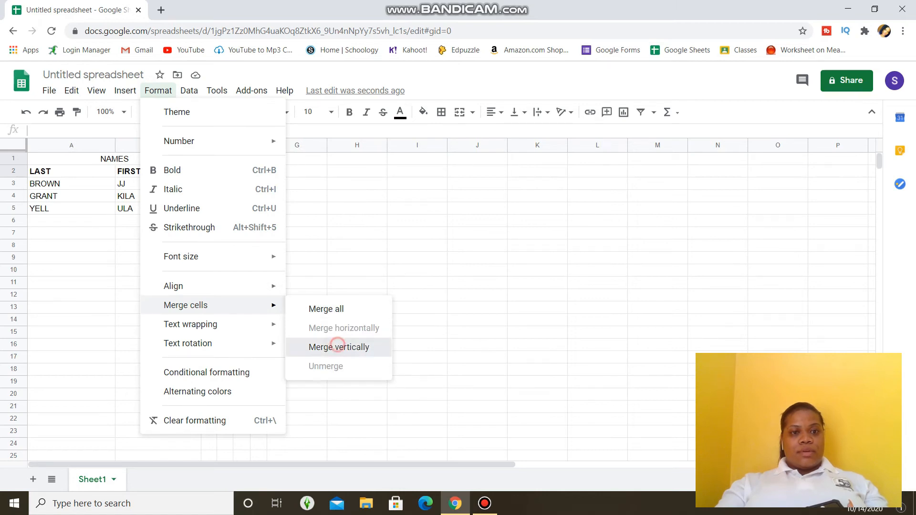
pyautogui.click(338, 346)
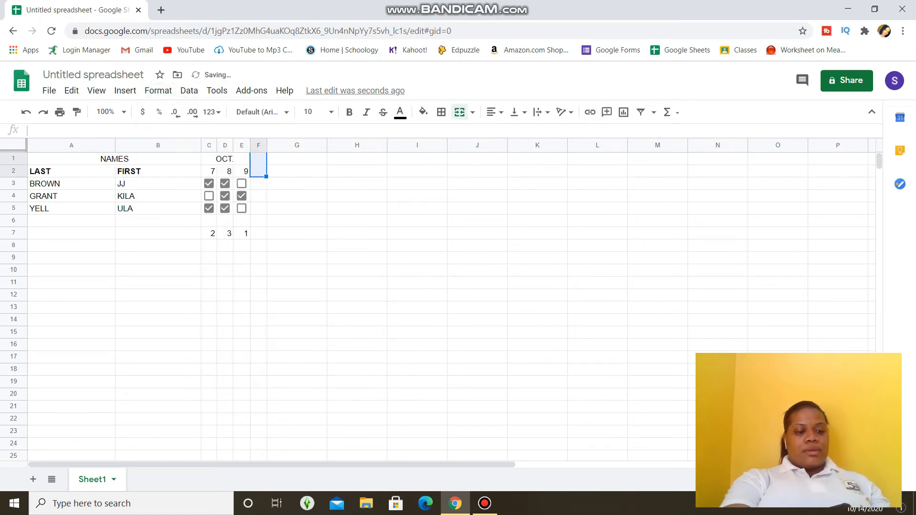
pyautogui.write('Test 1')
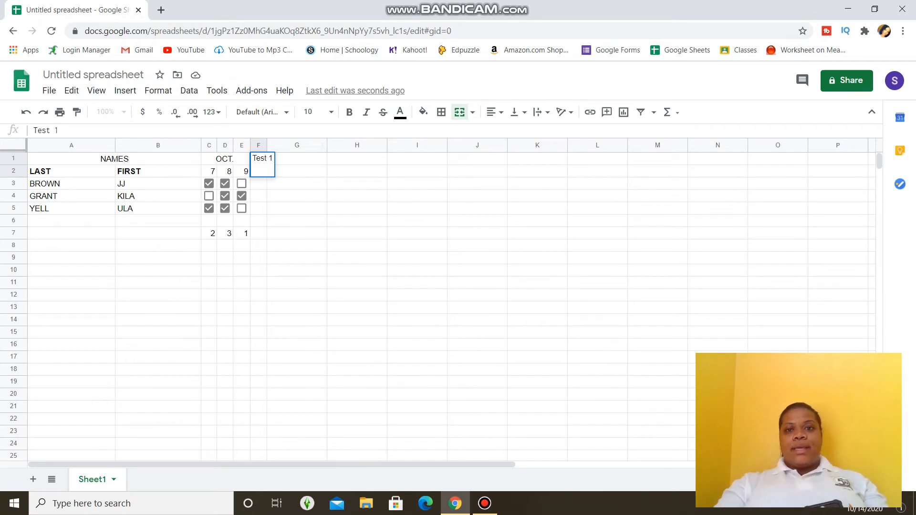
pyautogui.click(559, 112)
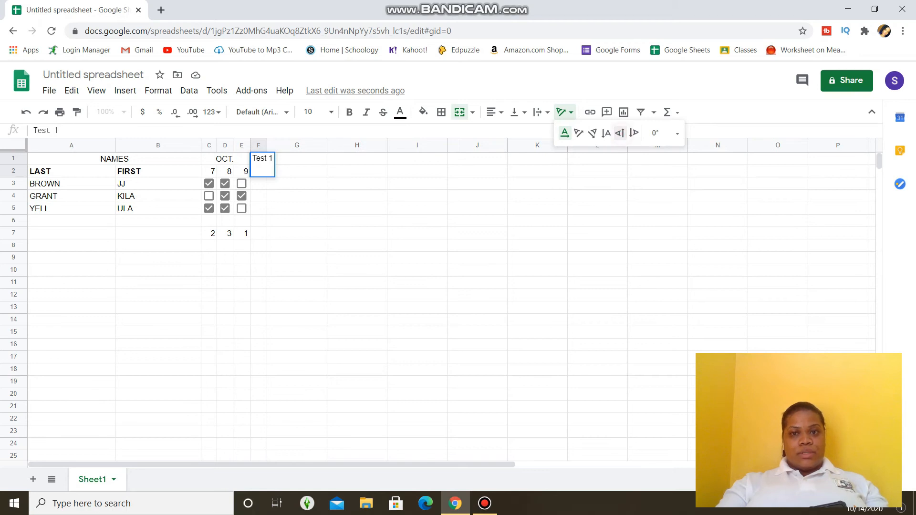
pyautogui.click(620, 133)
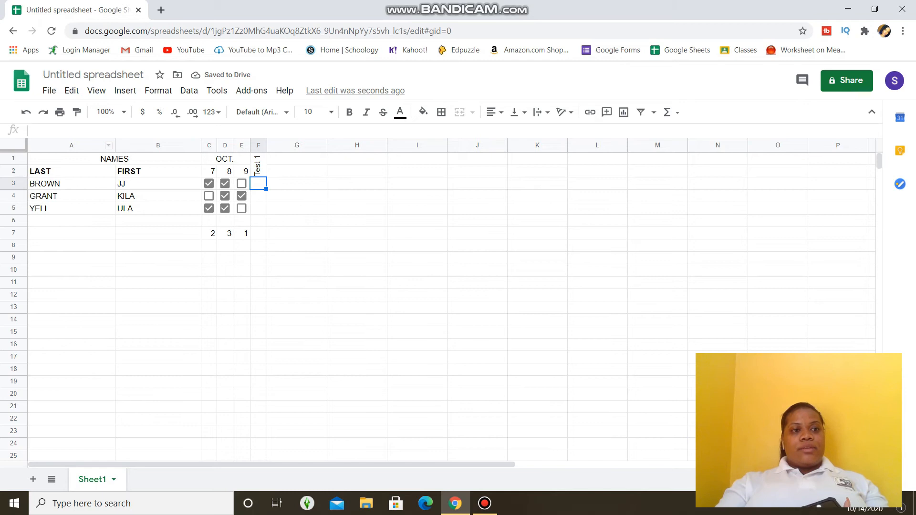
# Insert a blank row below header row 2
pyautogui.click(13, 170)
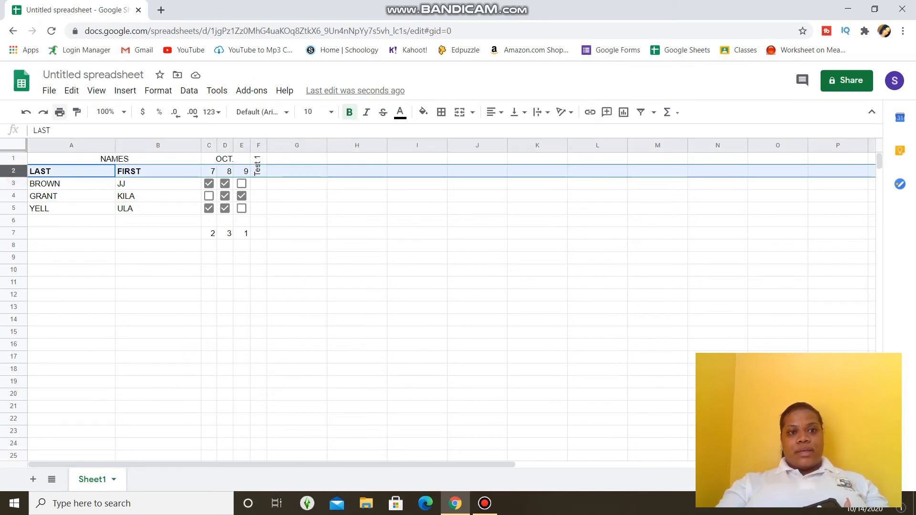
pyautogui.click(124, 90)
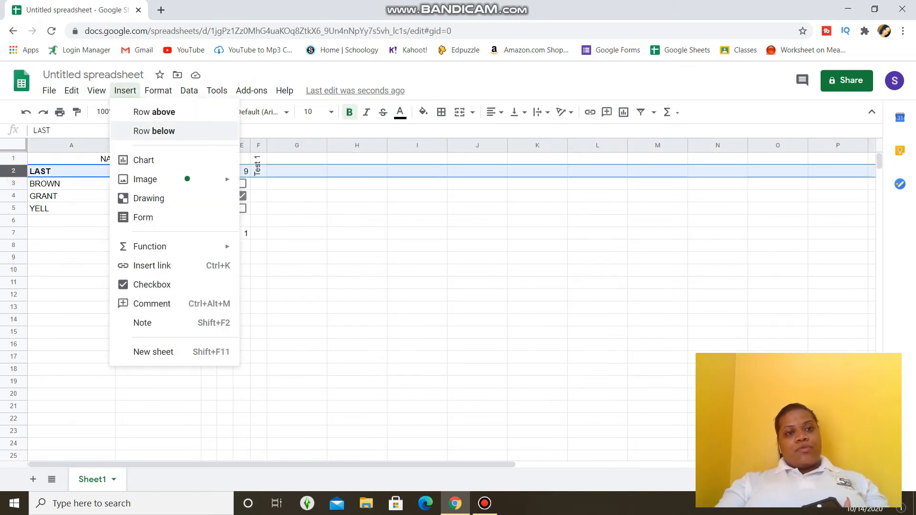
pyautogui.click(154, 131)
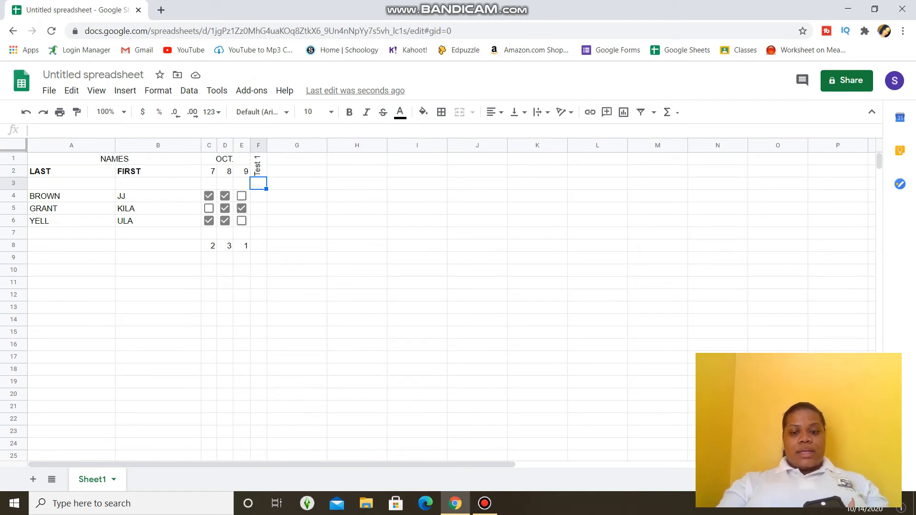
# Enter '/20' under Test 1 in F3 with horizontal text
pyautogui.write('/2')
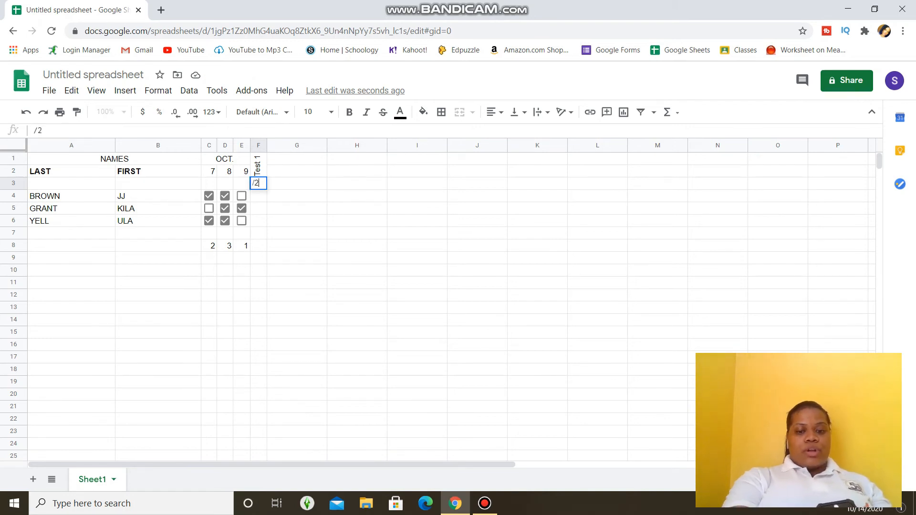
pyautogui.write('0')
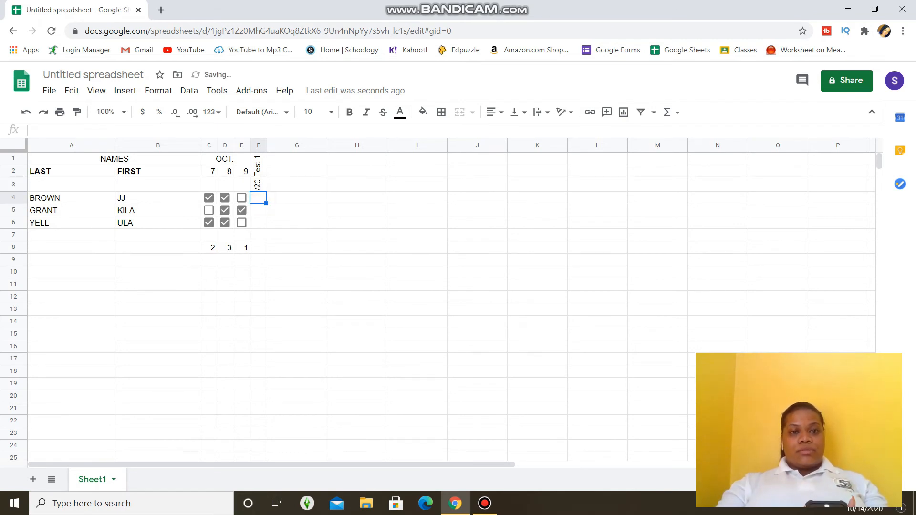
pyautogui.click(258, 184)
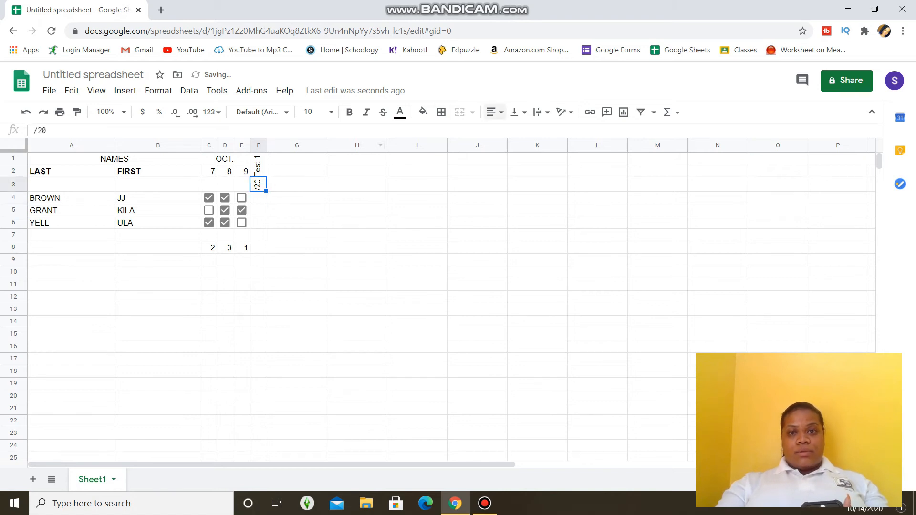
pyautogui.click(559, 111)
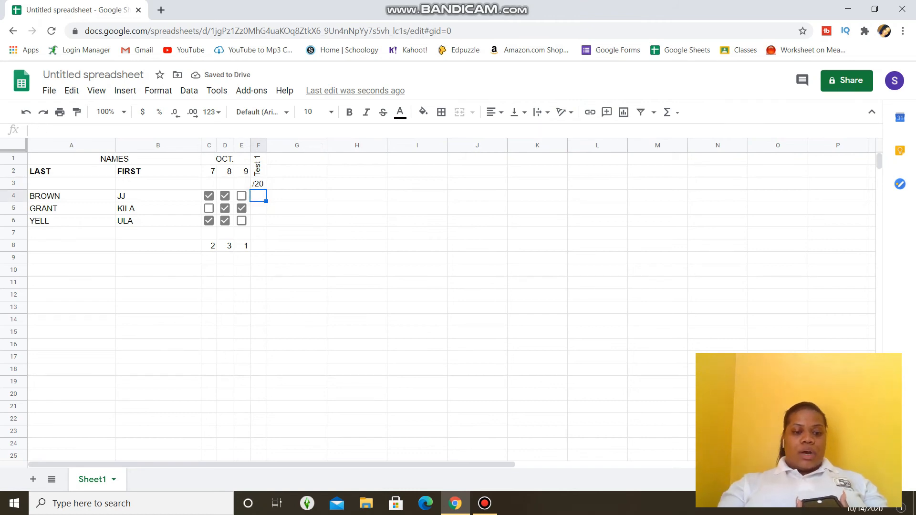
# Enter Test 1 scores 7, 19 and 5 in F4:F6
pyautogui.write('7')
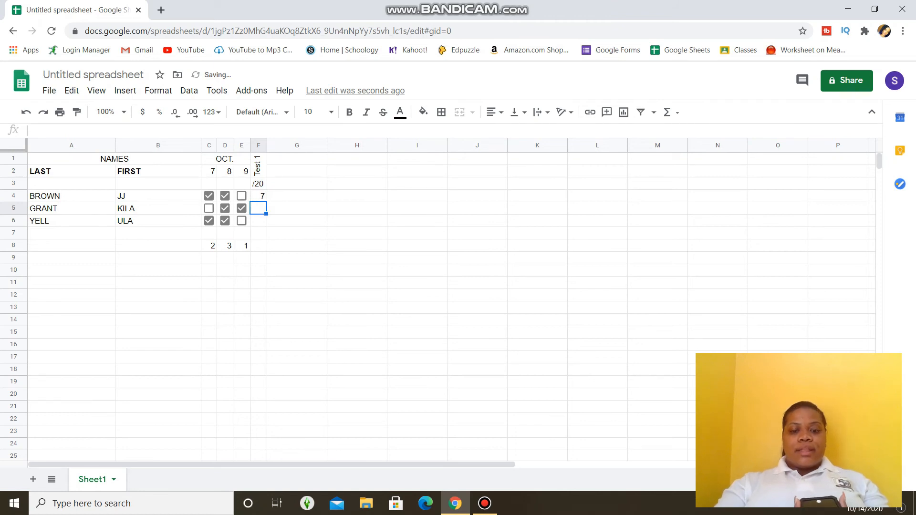
pyautogui.write('19')
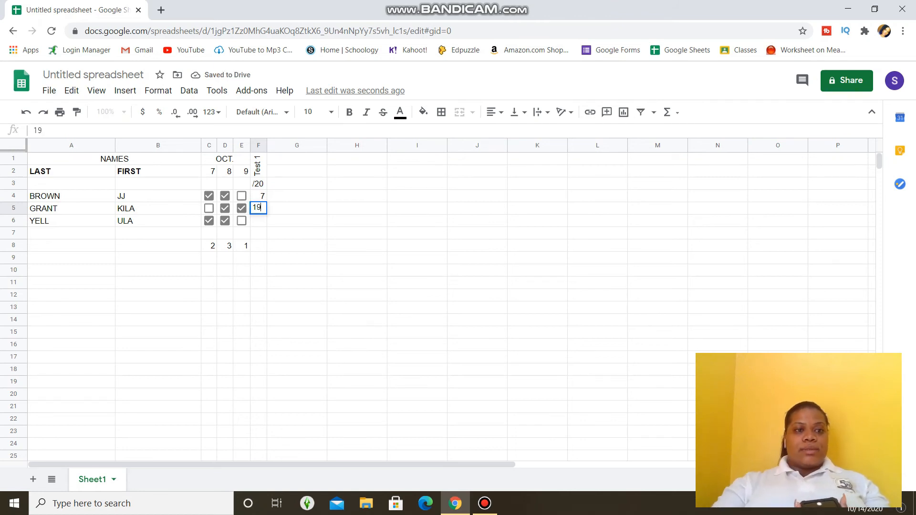
pyautogui.press('enter')
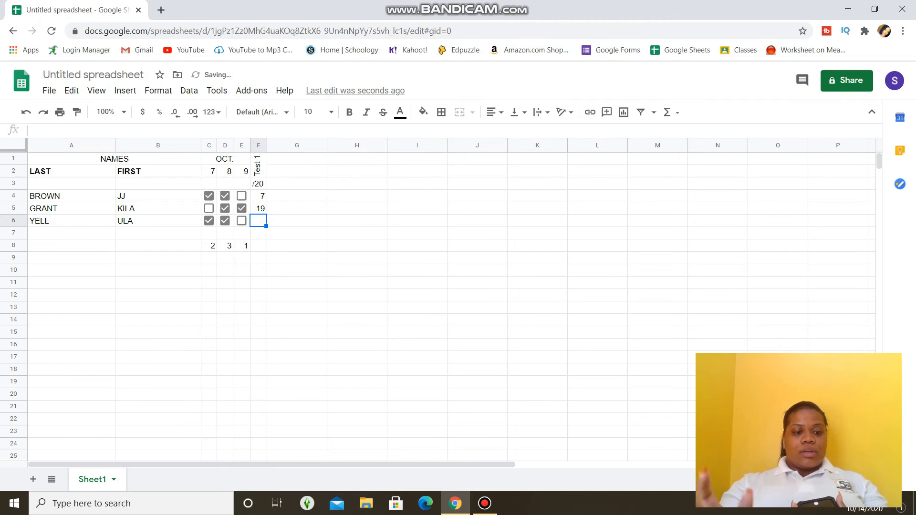
pyautogui.write('5')
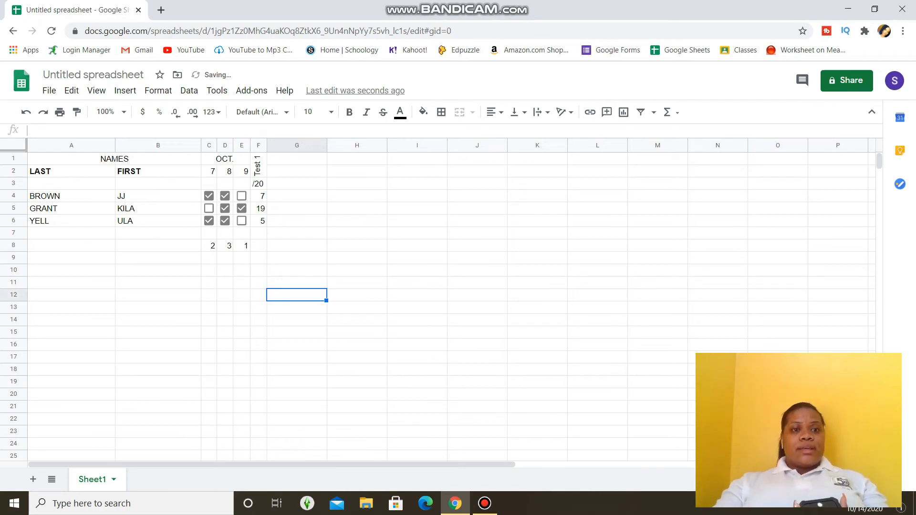
# Fill column F with red, then change its fill to light red
pyautogui.click(422, 111)
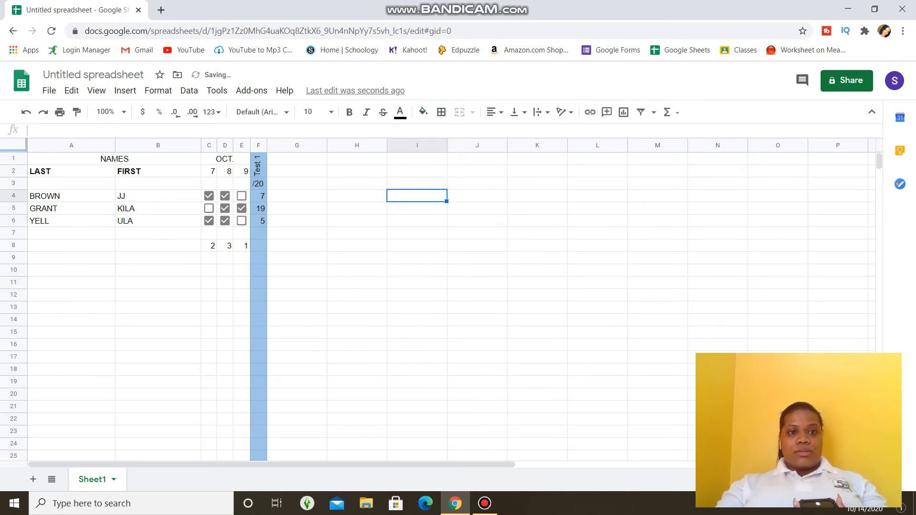
pyautogui.click(258, 145)
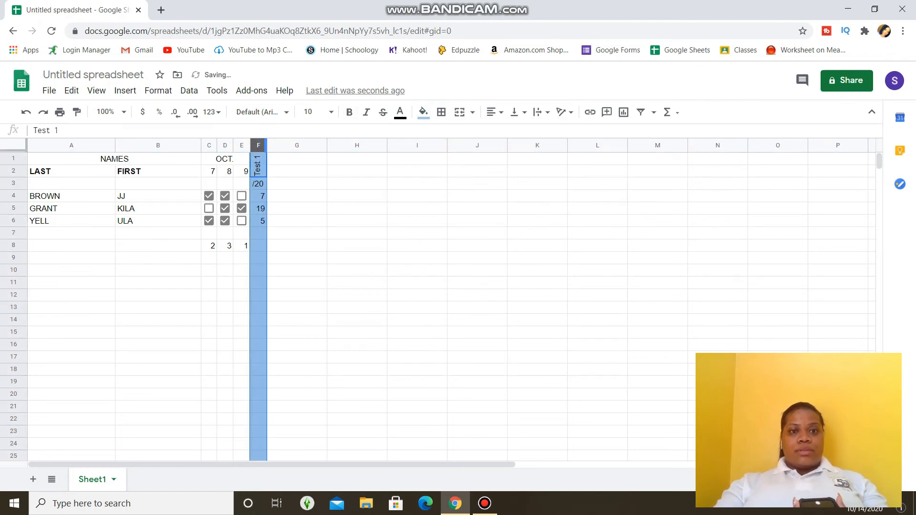
pyautogui.click(422, 111)
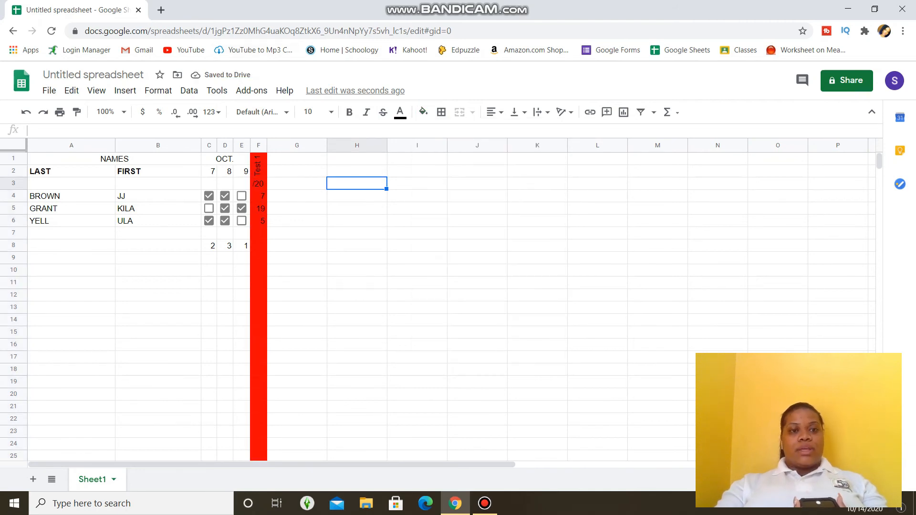
pyautogui.click(257, 159)
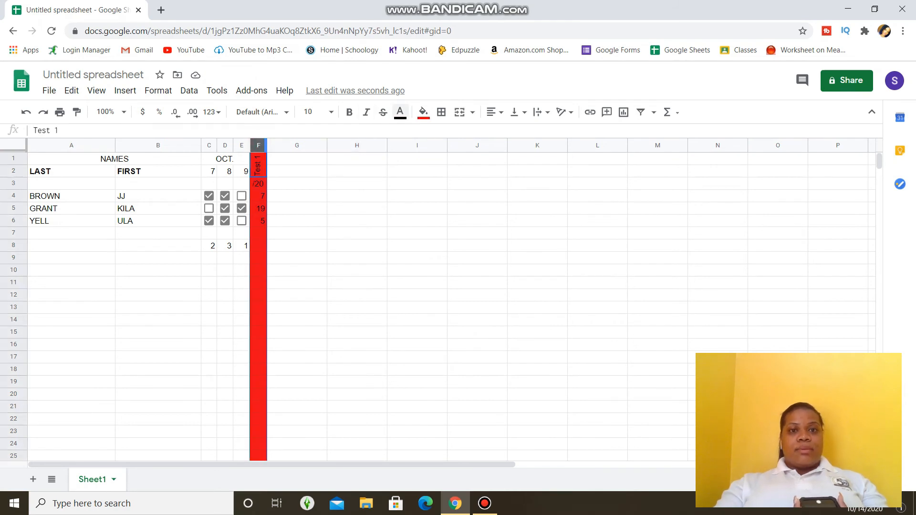
pyautogui.click(422, 112)
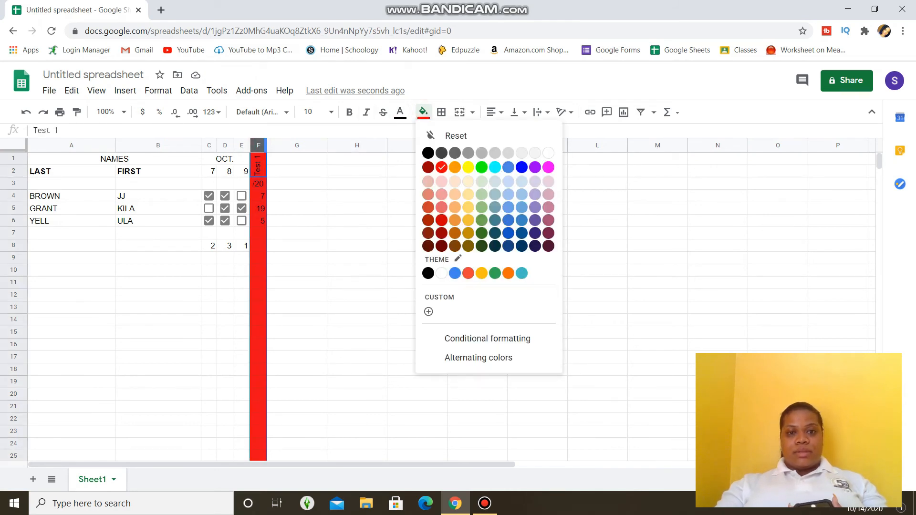
pyautogui.click(427, 180)
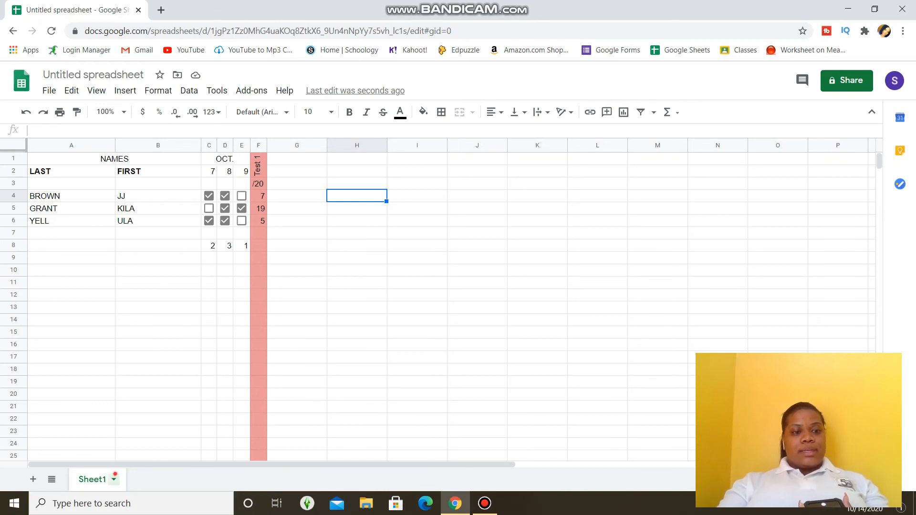
# Rename the first sheet tab to 'October'
pyautogui.rightClick(92, 479)
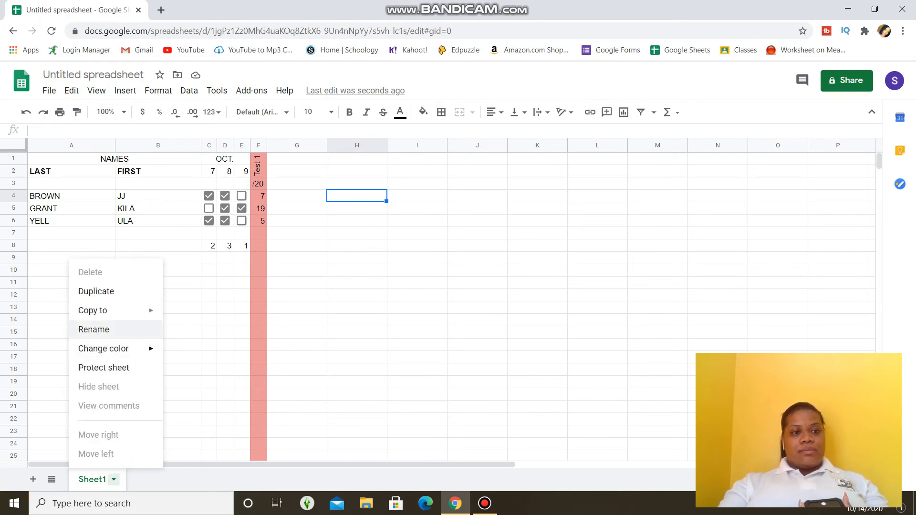
pyautogui.click(93, 328)
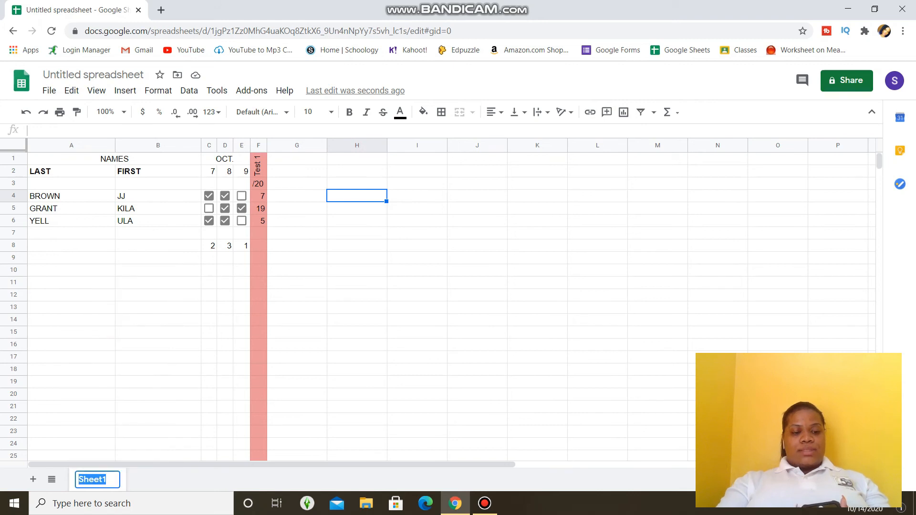
pyautogui.write('ober')
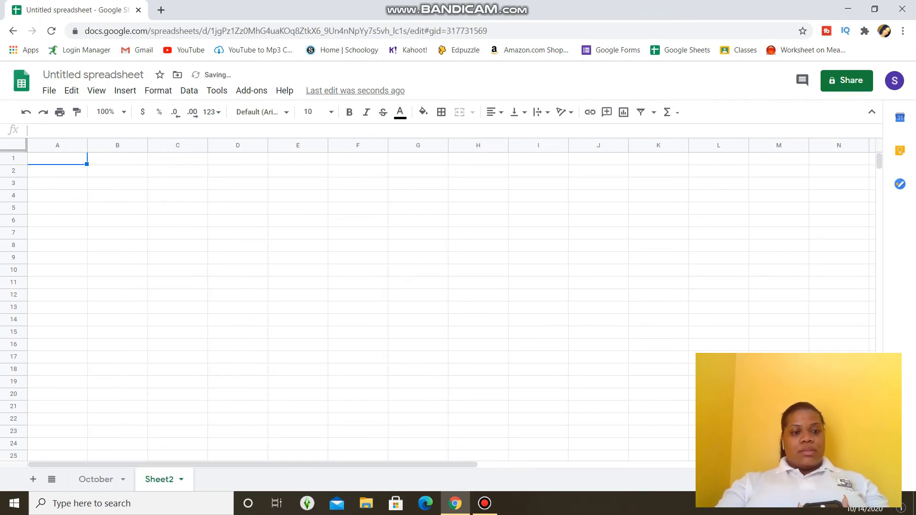
# Rename the second sheet tab to 'November'
pyautogui.rightClick(158, 479)
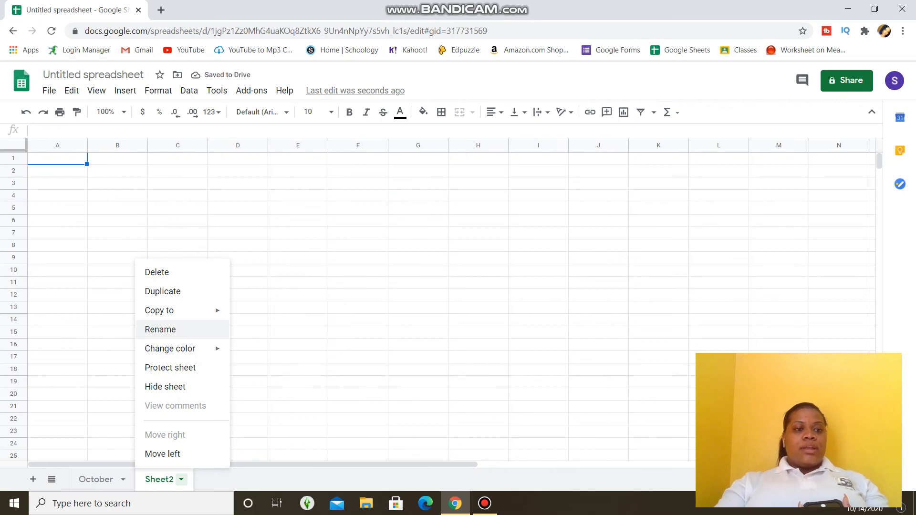
pyautogui.click(161, 330)
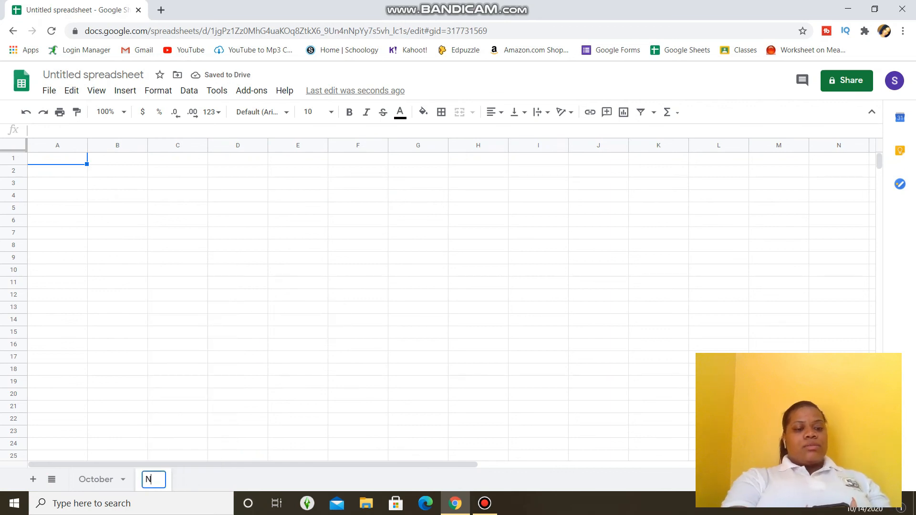
pyautogui.write('ovemb')
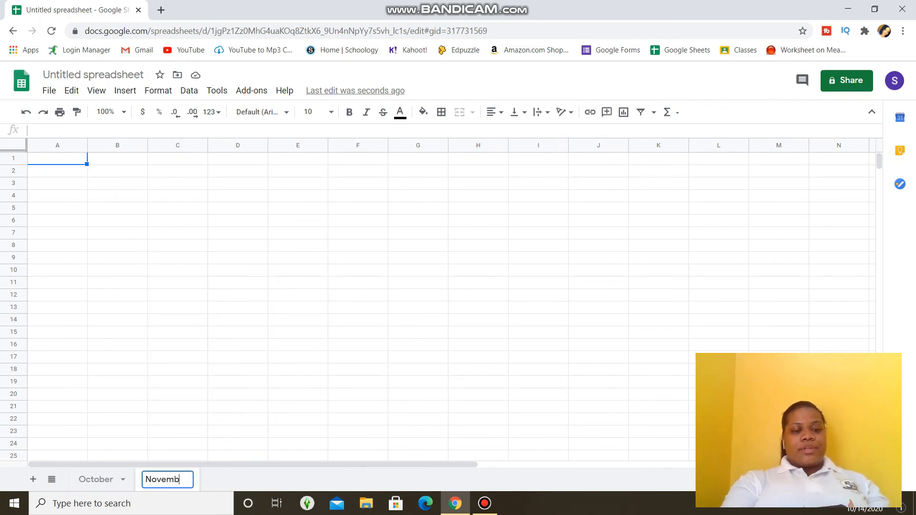
pyautogui.press('Enter')
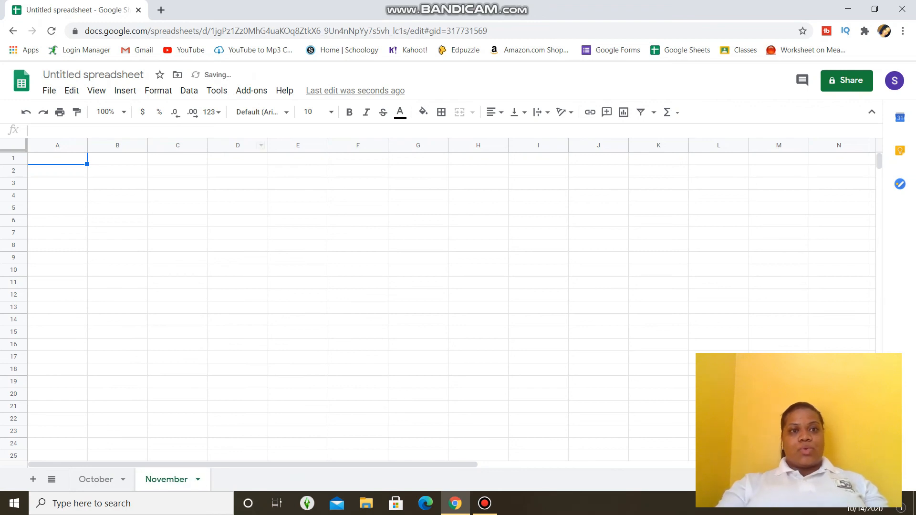